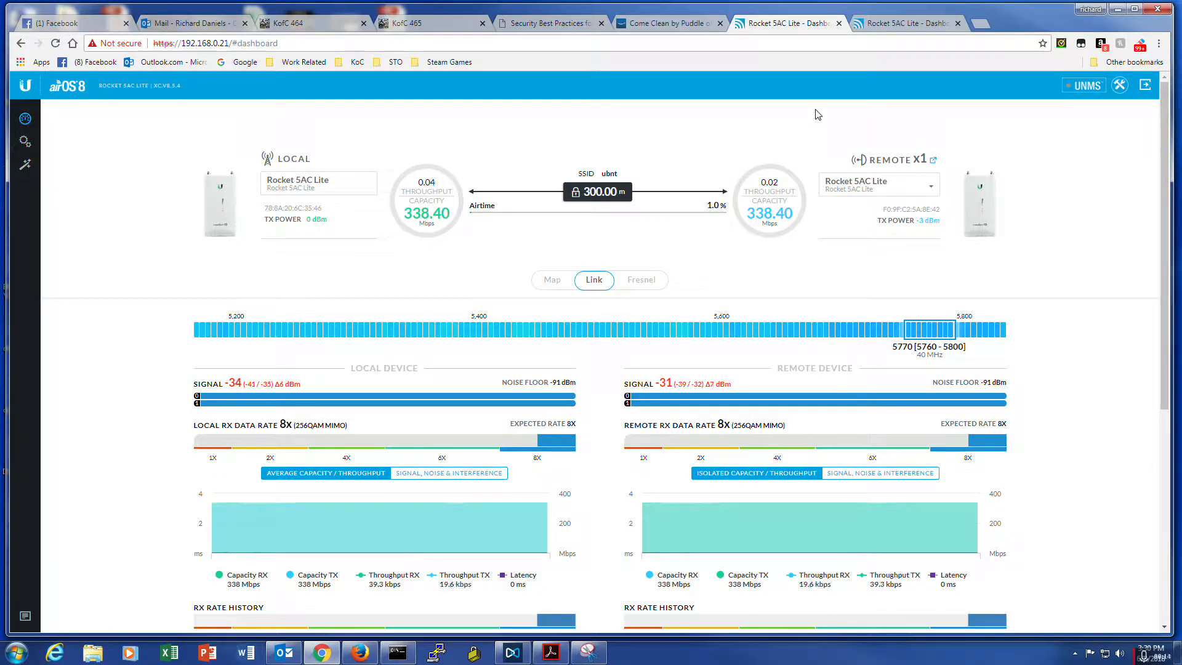
pyautogui.moveTo(901, 22)
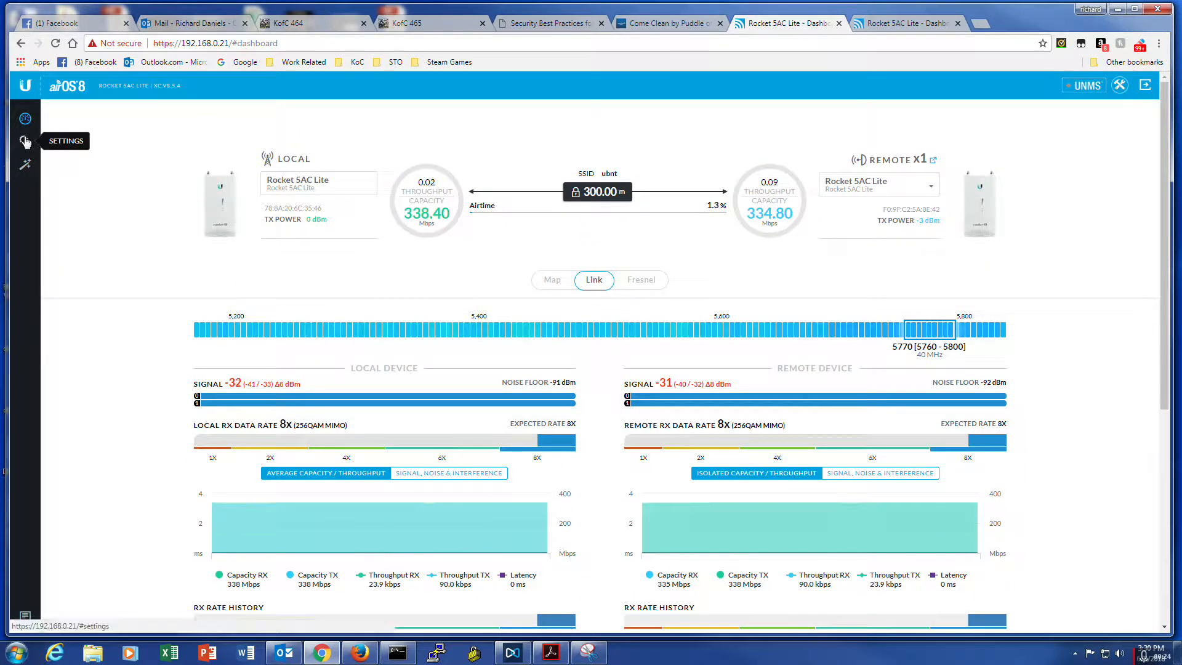
# Bring up the access point's Wireless settings showing AP mode, 40 MHz width and WPA2-AES PSK.
pyautogui.click(901, 22)
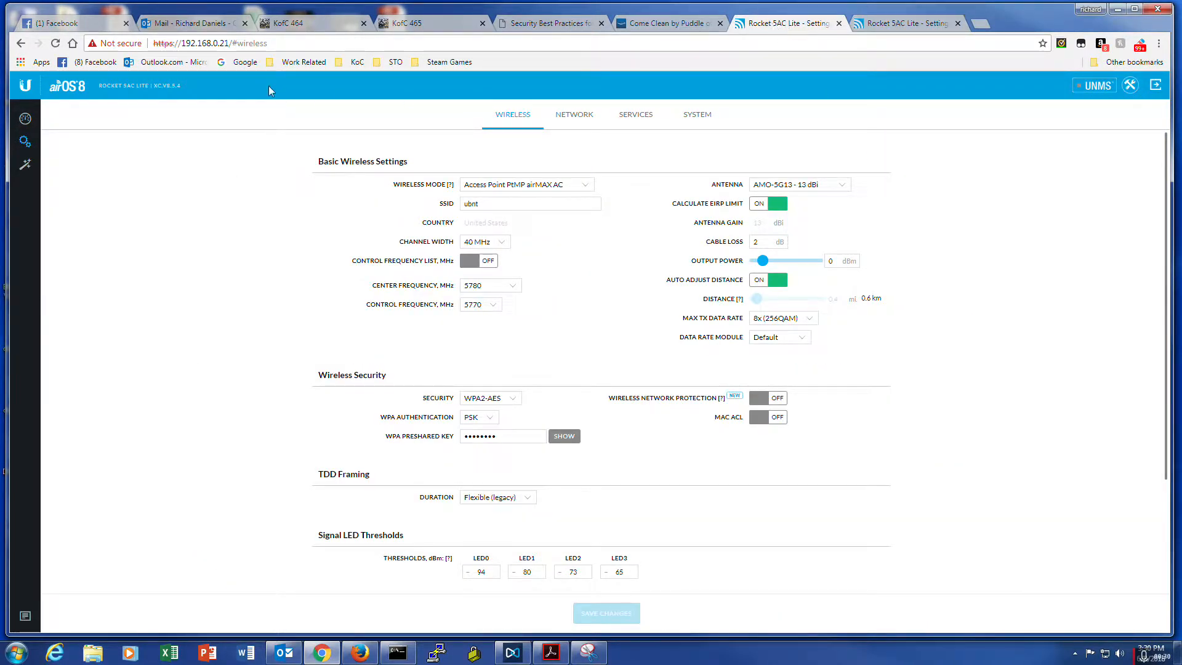
pyautogui.moveTo(664, 197)
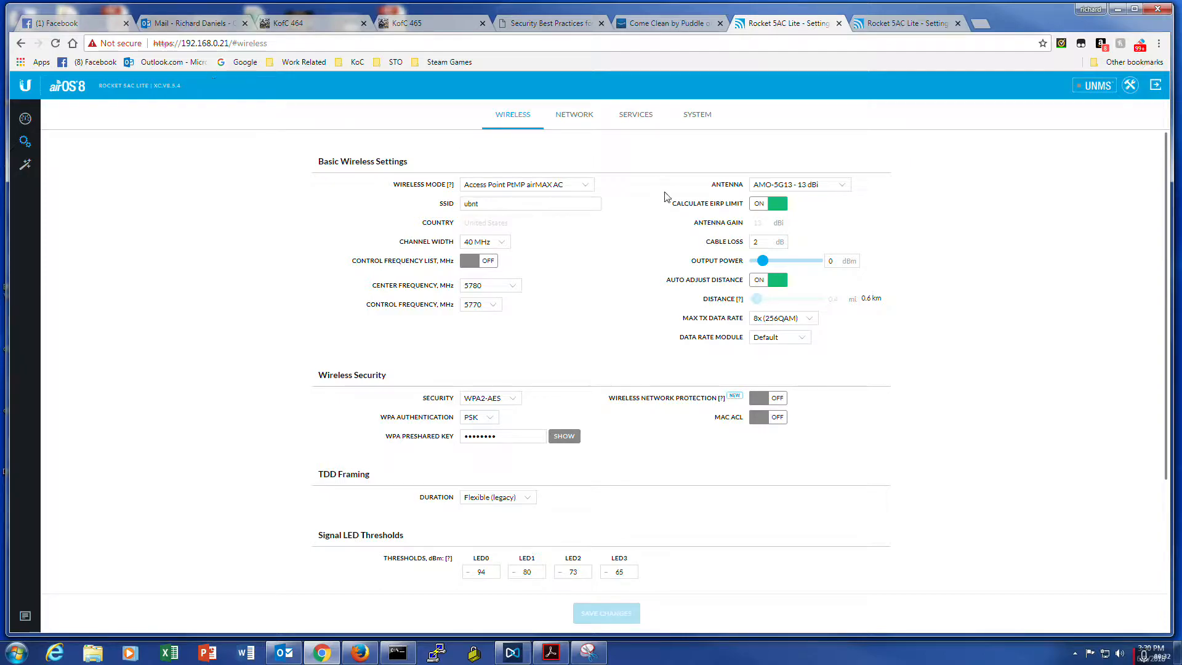
pyautogui.moveTo(614, 185)
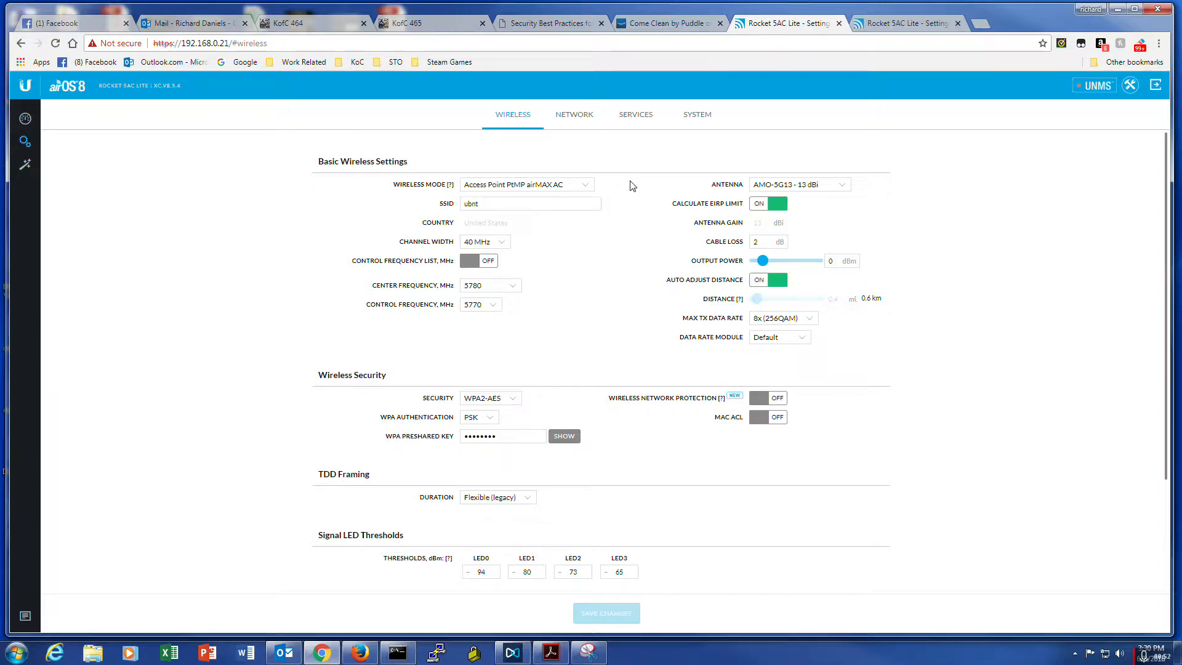
pyautogui.moveTo(908, 24)
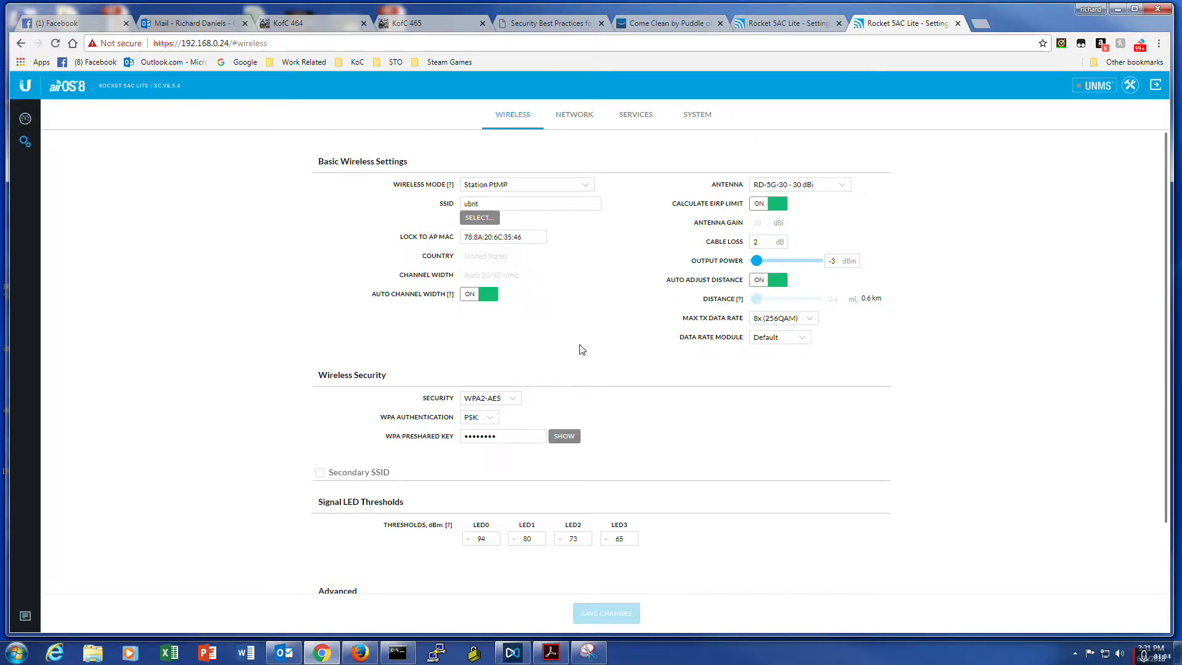
pyautogui.moveTo(621, 185)
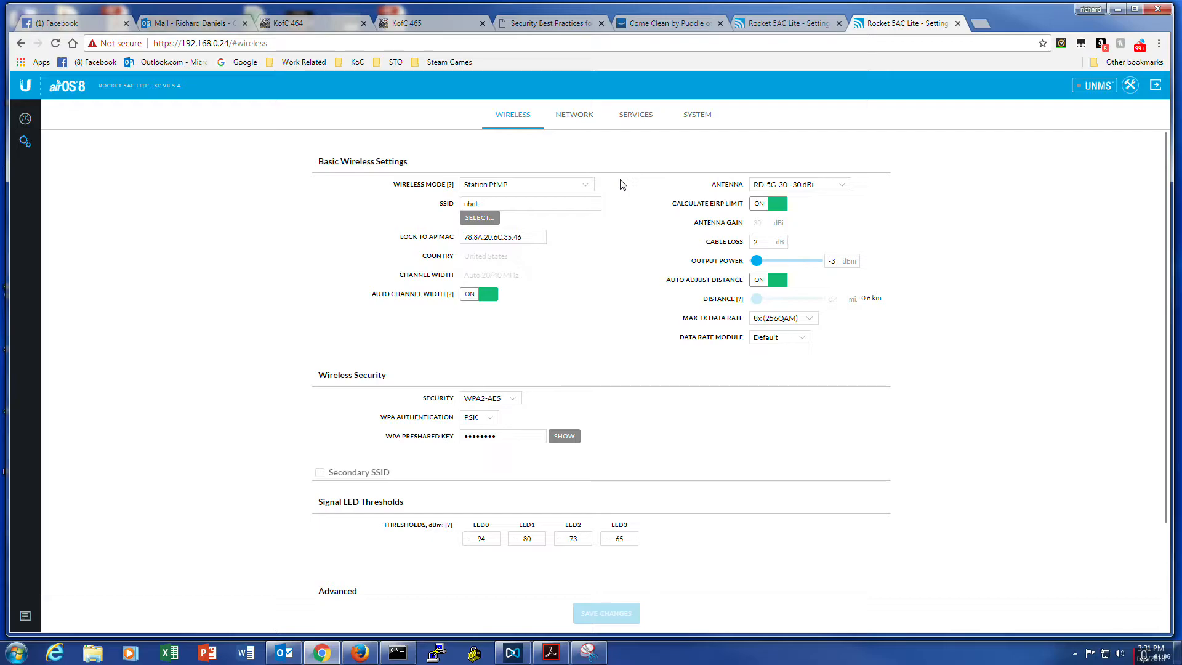
pyautogui.moveTo(614, 263)
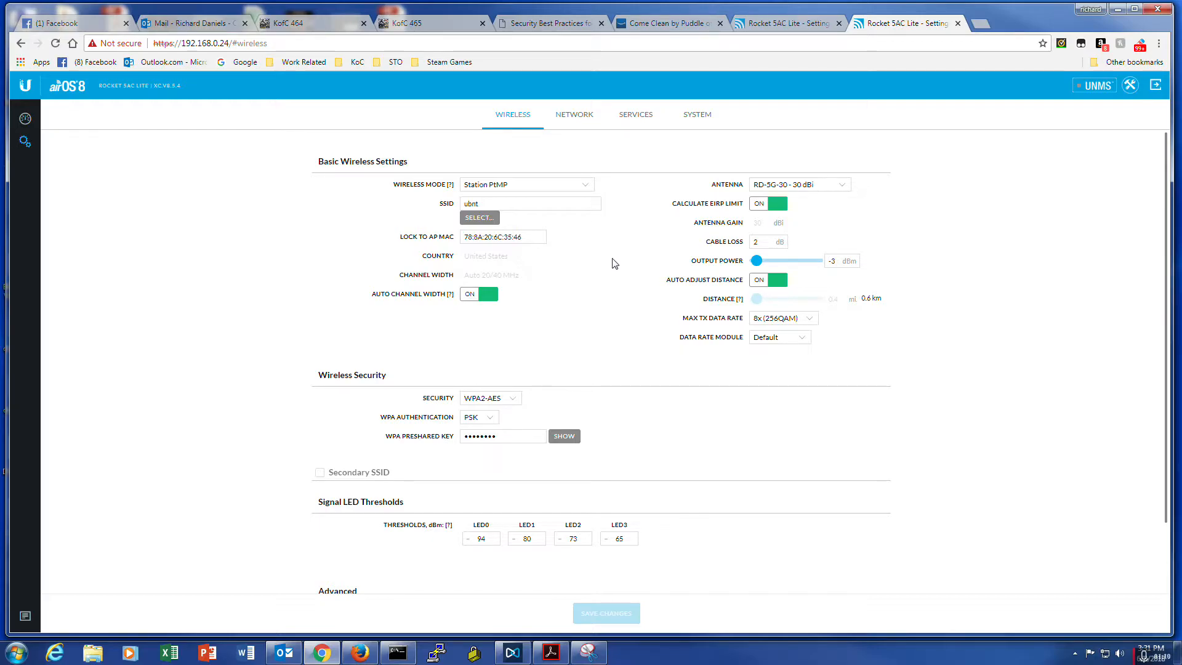
pyautogui.moveTo(432, 283)
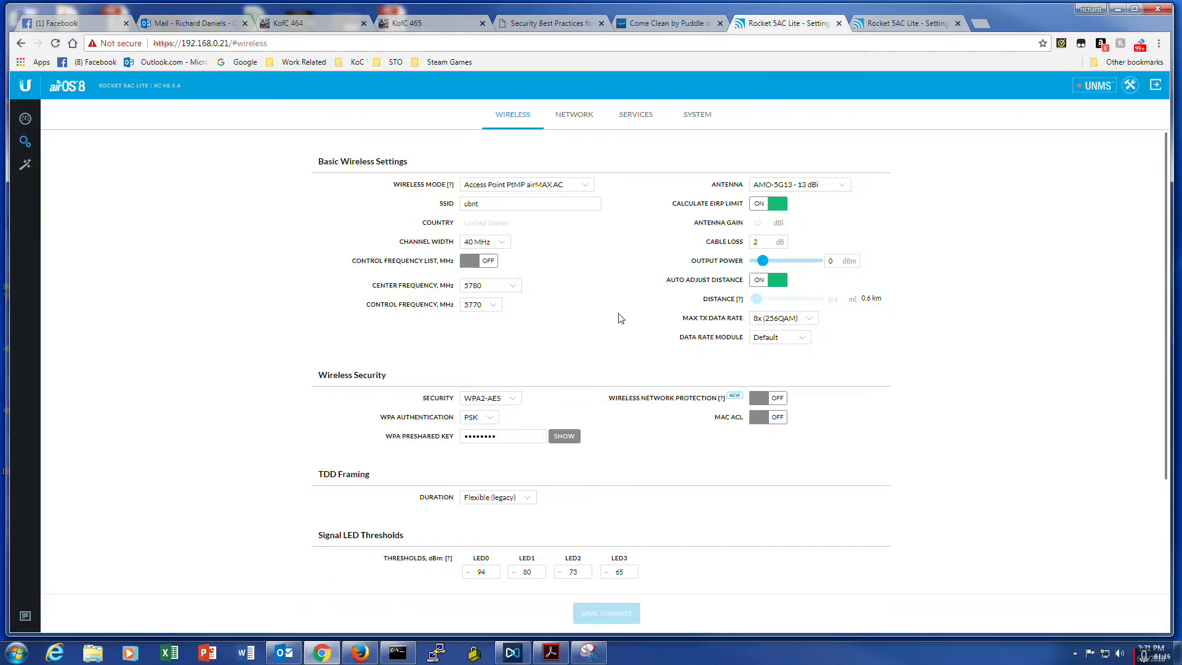
pyautogui.moveTo(525, 308)
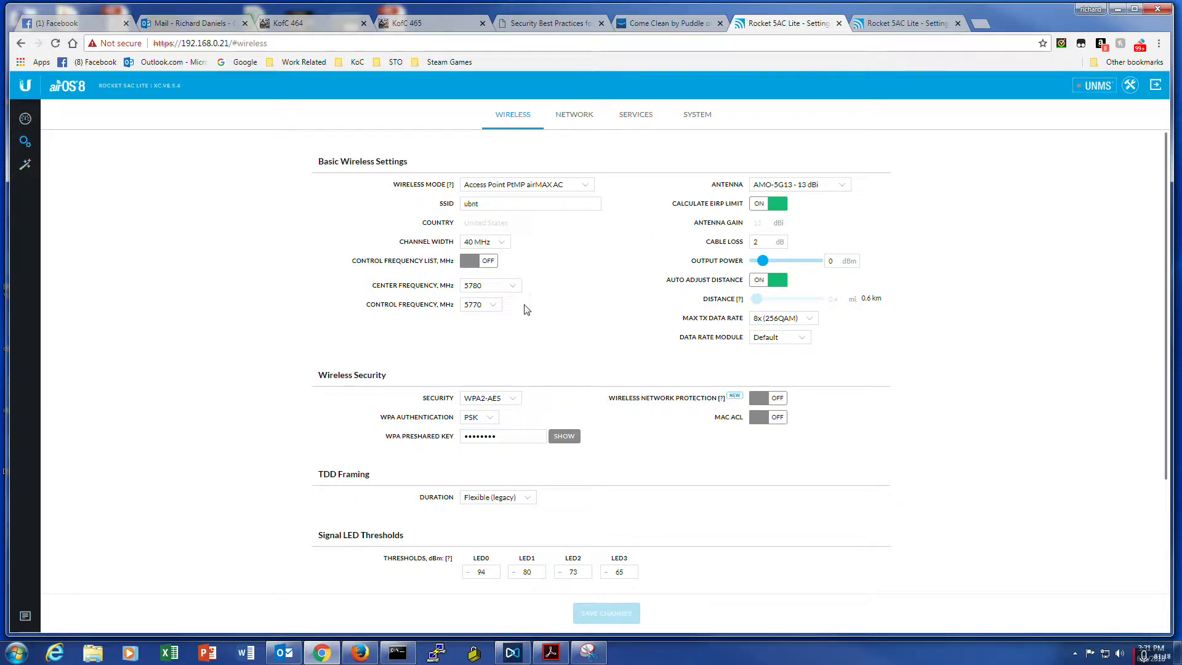
pyautogui.moveTo(435, 337)
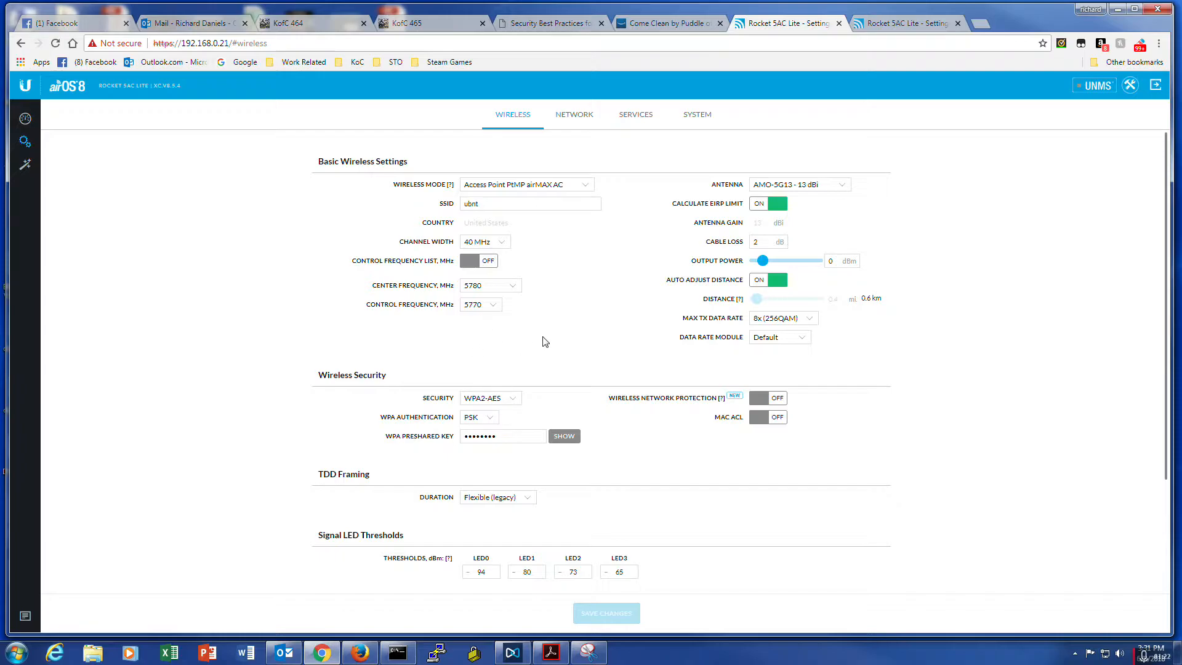
pyautogui.moveTo(520, 316)
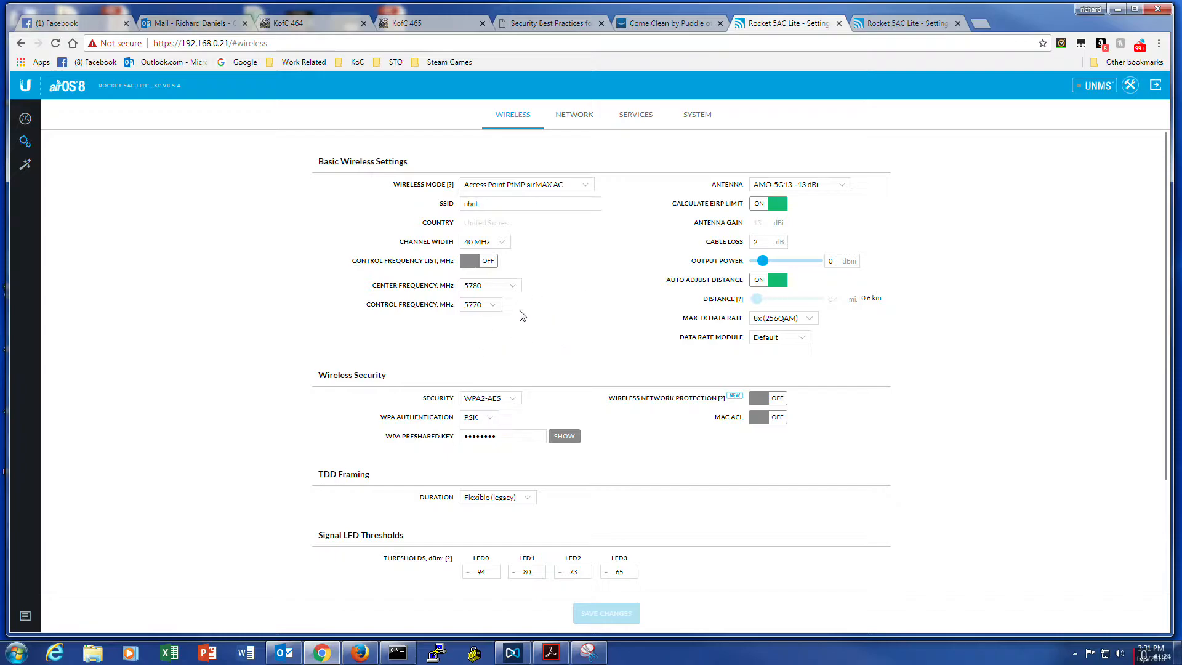
pyautogui.moveTo(532, 318)
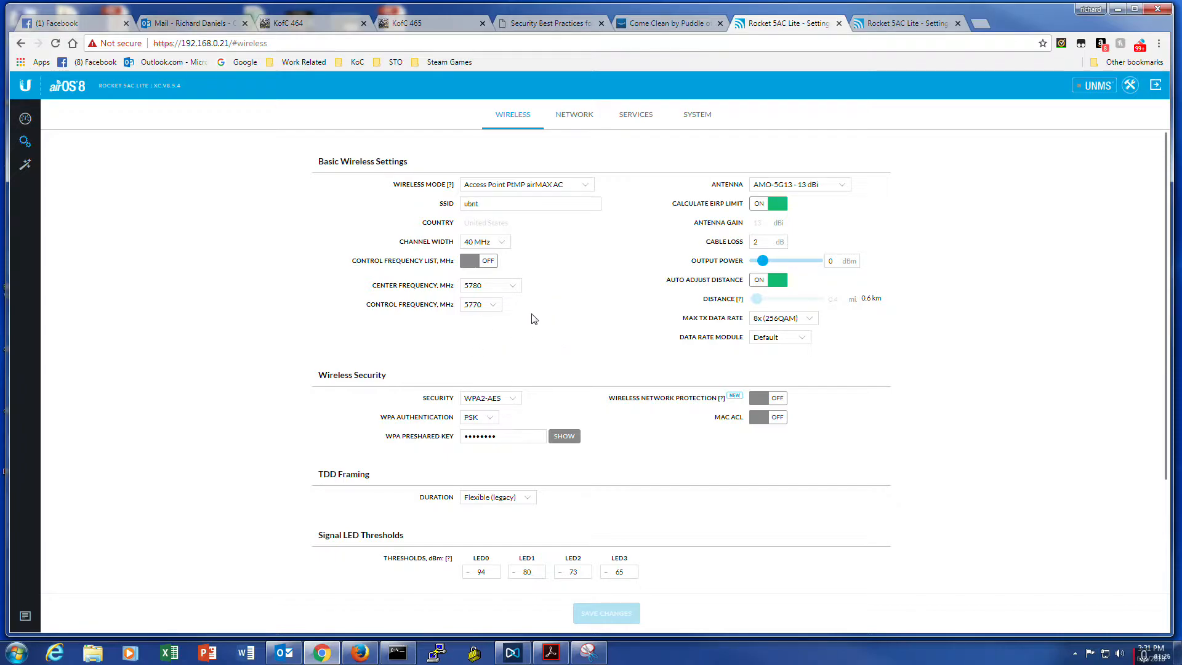
pyautogui.moveTo(550, 317)
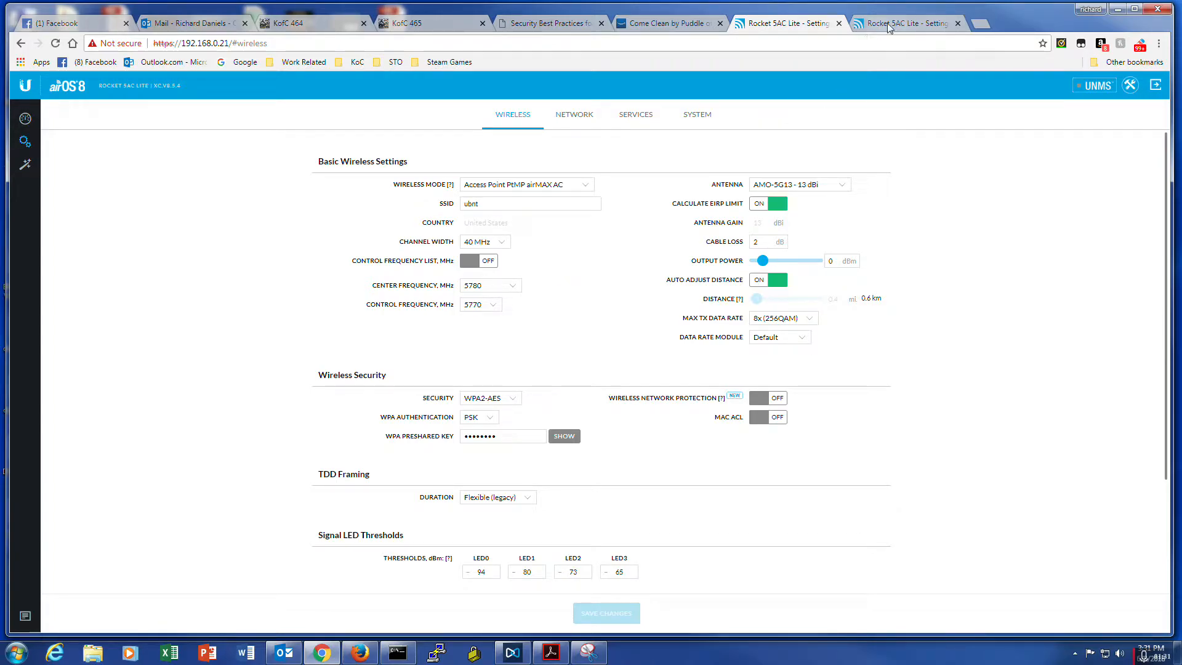
# Return to the station unit (192.168.0.24) showing Station PtMP mode with WPA2-AES PSK.
pyautogui.click(905, 22)
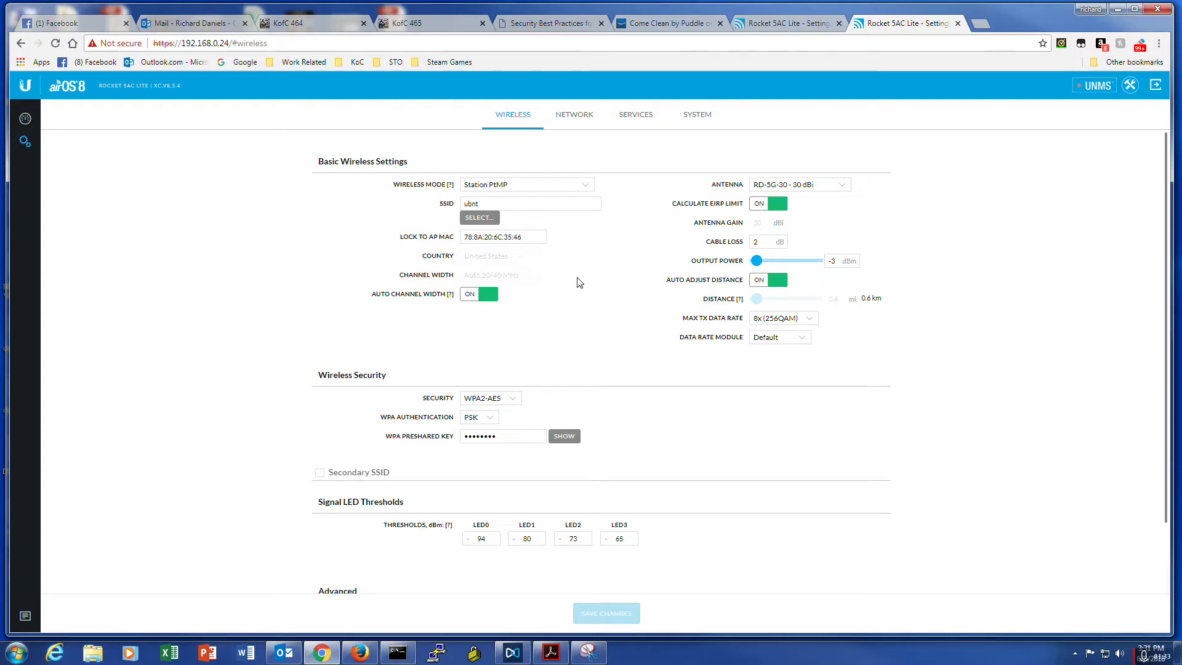
pyautogui.moveTo(601, 276)
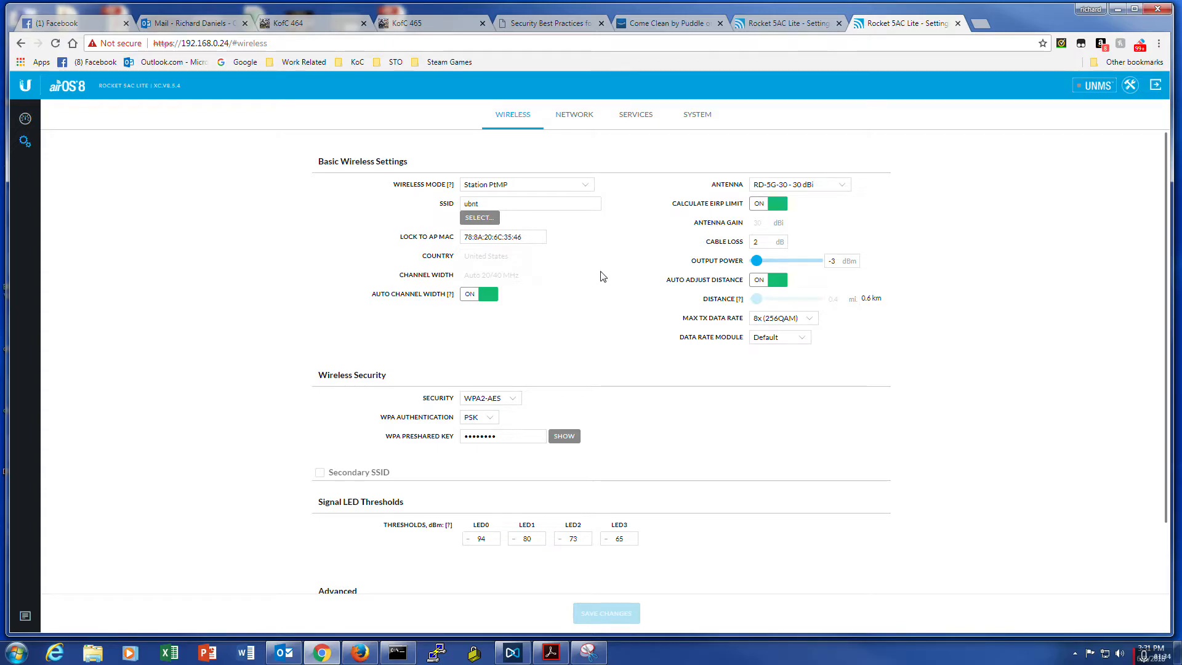
pyautogui.moveTo(699, 127)
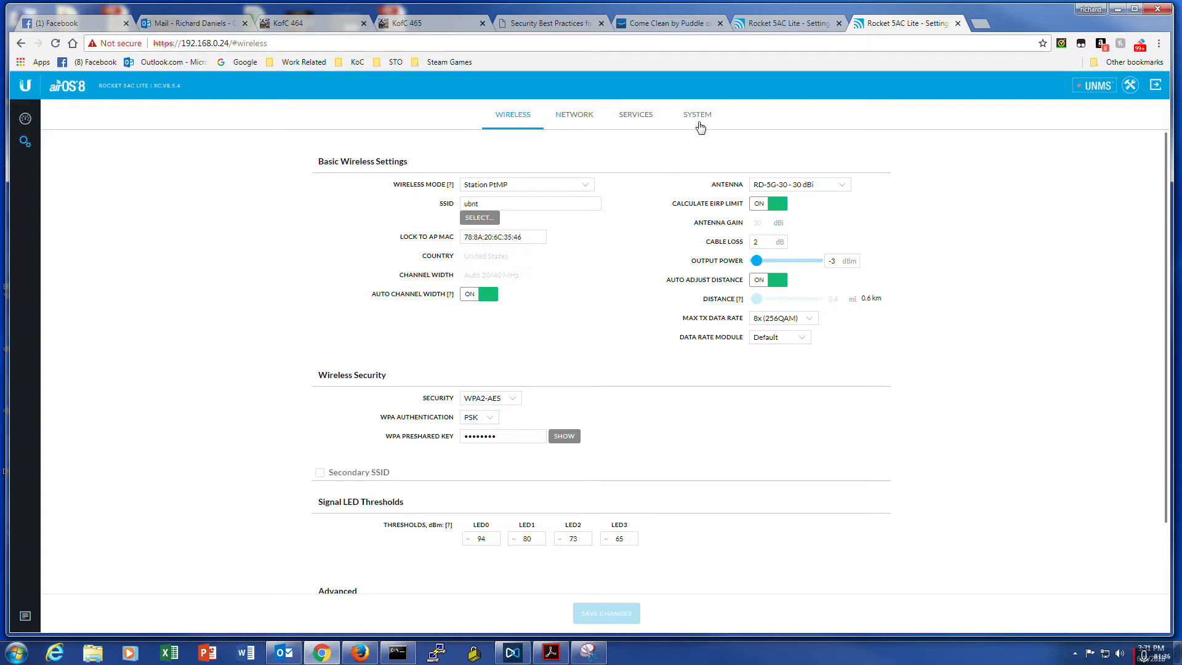
# Show the station's System settings and the Revised UNII Rules activation form asking for company name and key.
pyautogui.click(696, 113)
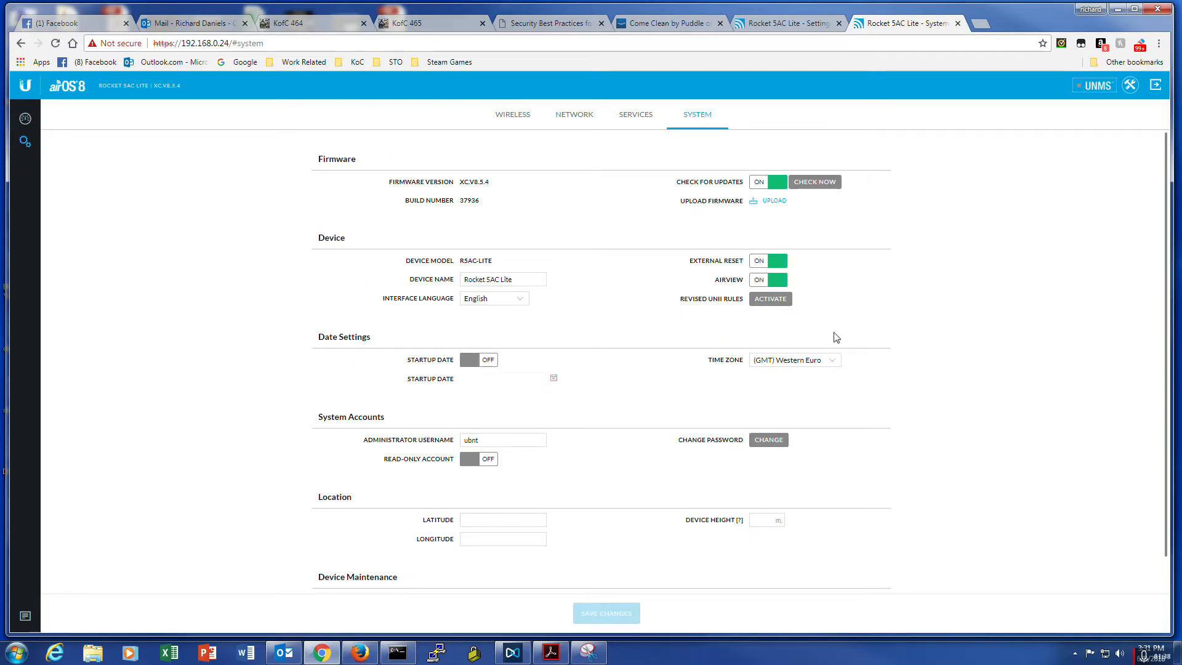
pyautogui.moveTo(713, 301)
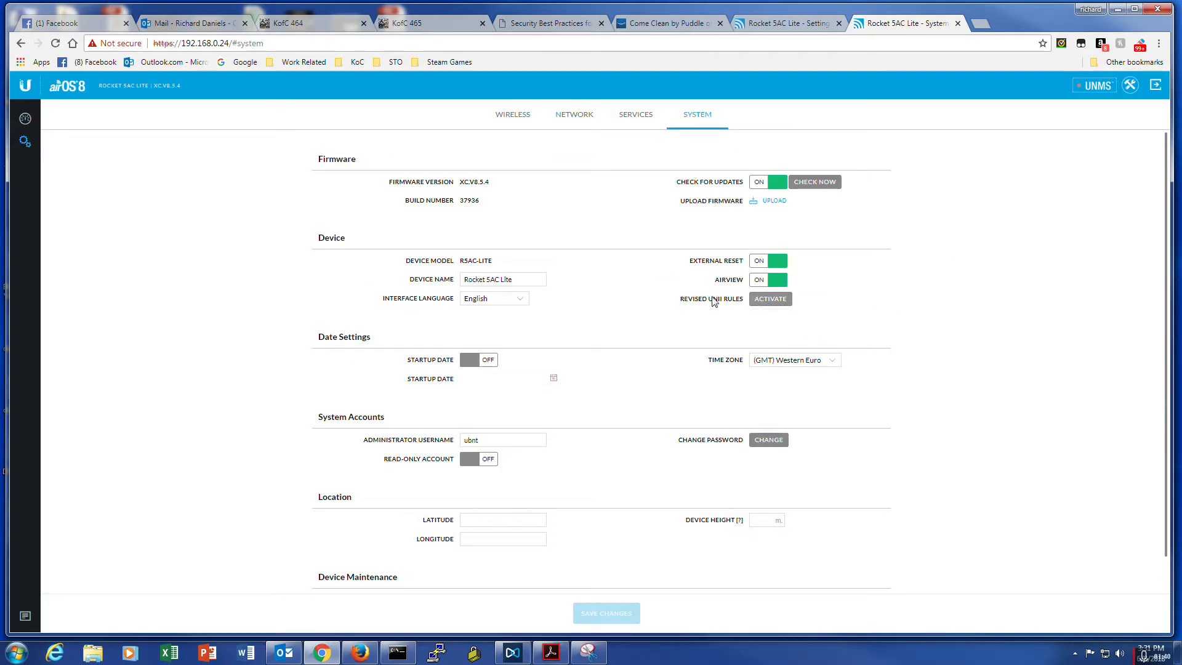
pyautogui.click(769, 298)
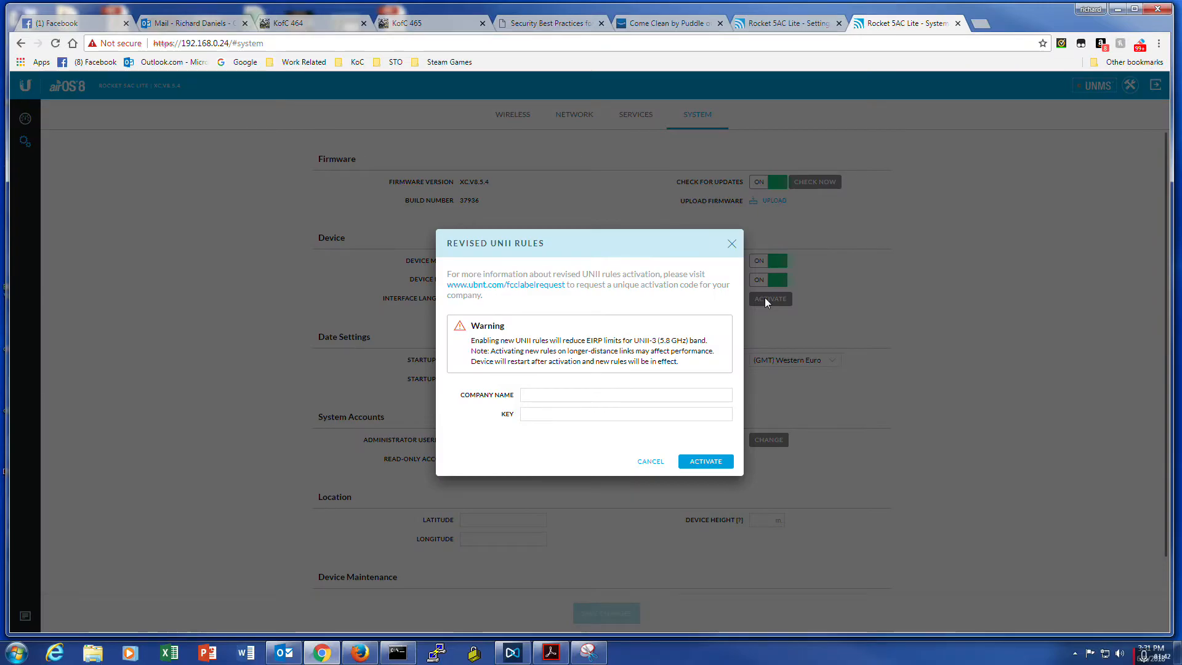
pyautogui.moveTo(541, 301)
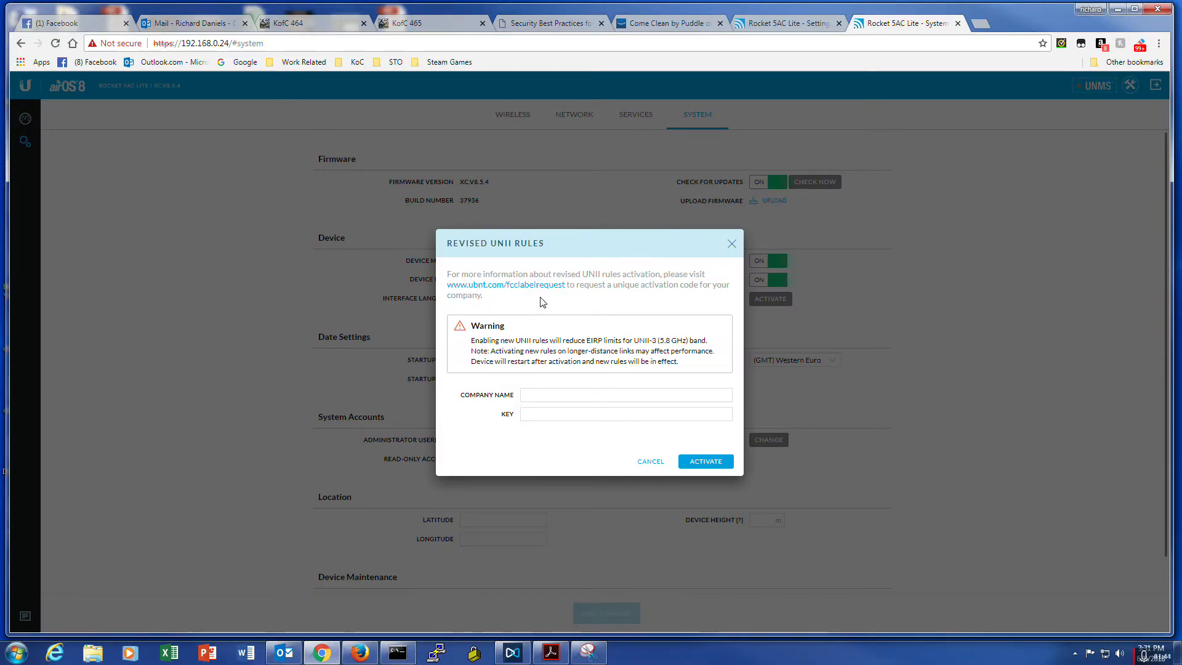
pyautogui.moveTo(598, 311)
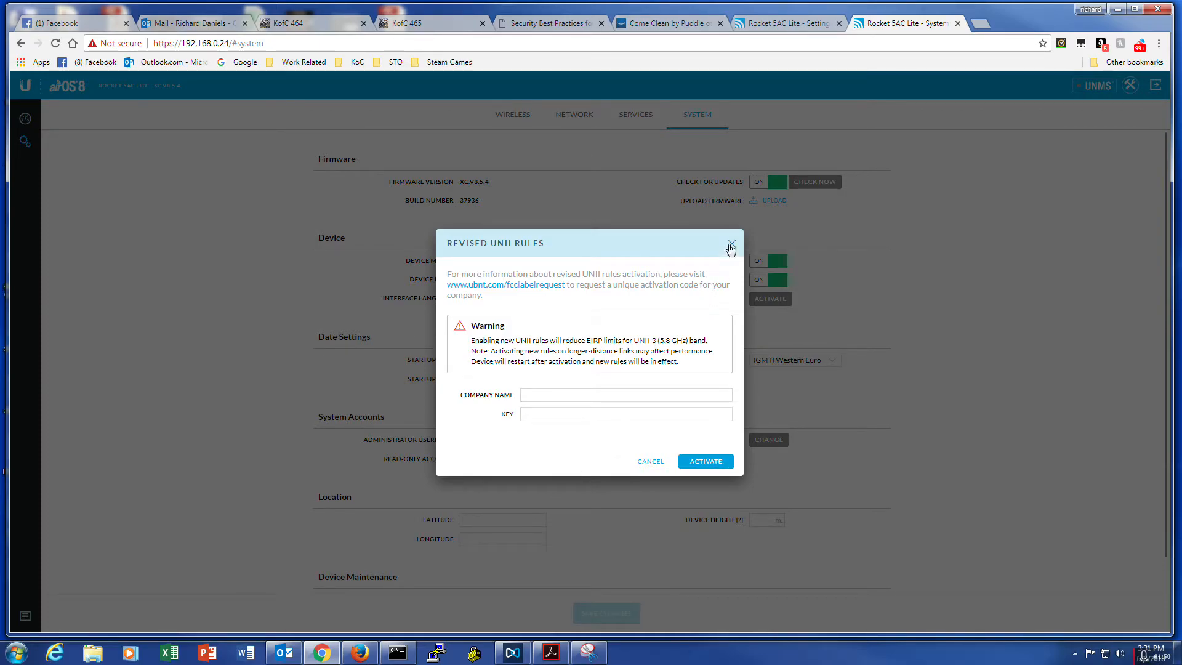
# Close the Revised UNII Rules activation dialog without entering a company name or key.
pyautogui.click(729, 248)
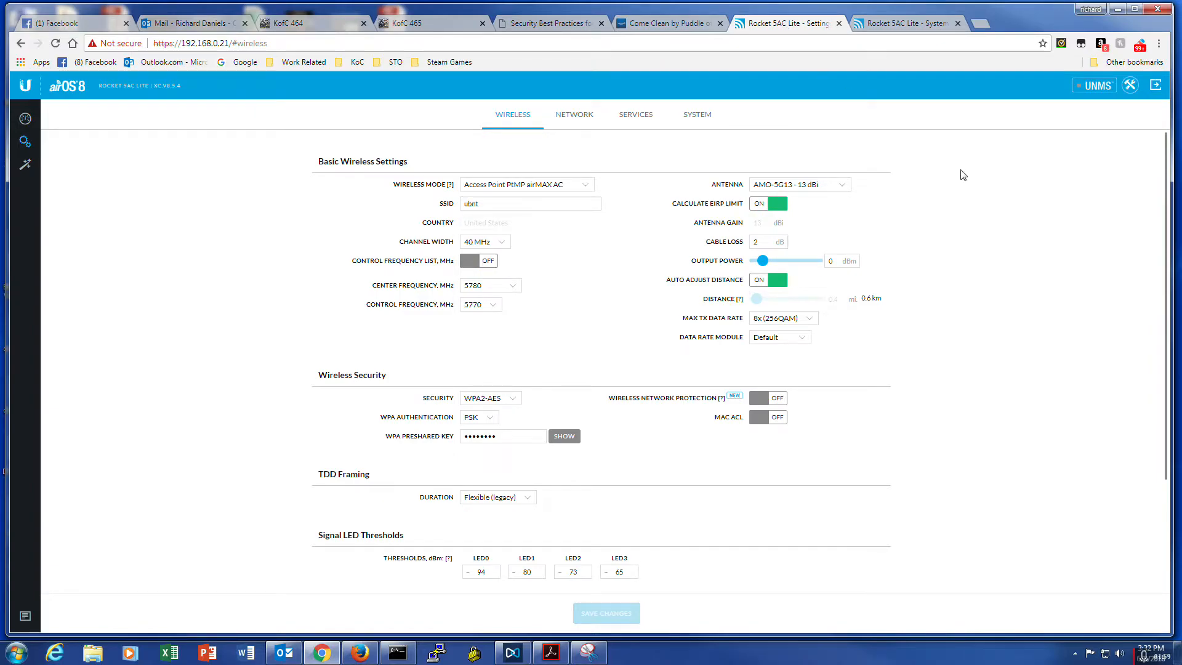
pyautogui.moveTo(931, 227)
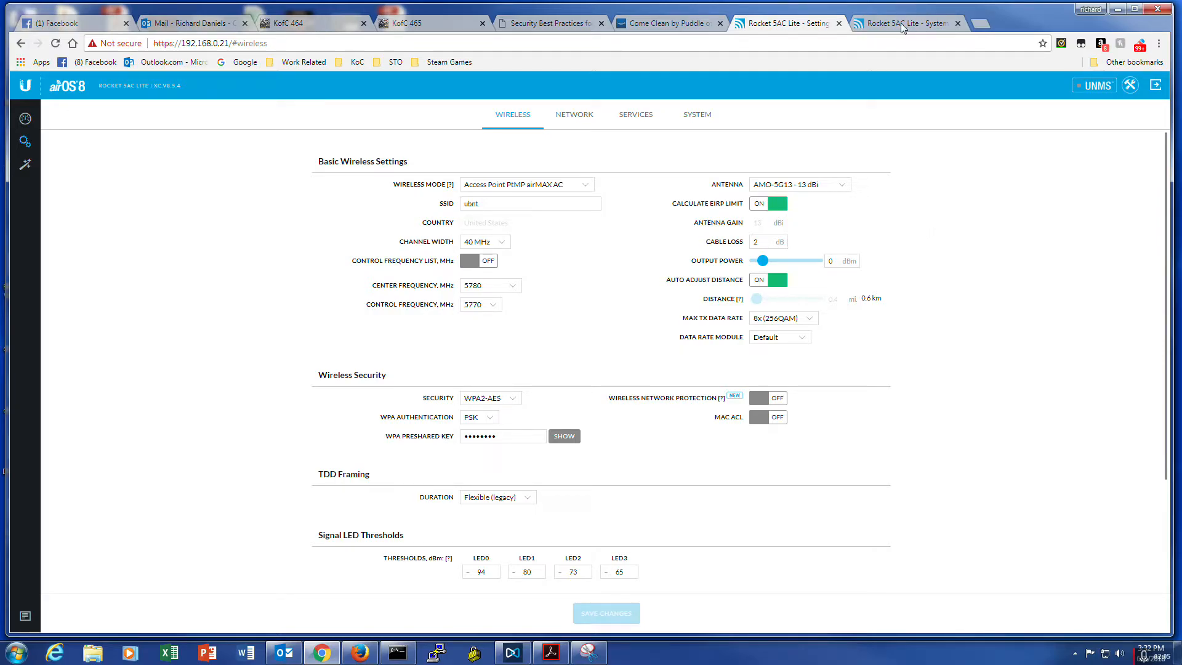
pyautogui.moveTo(580, 293)
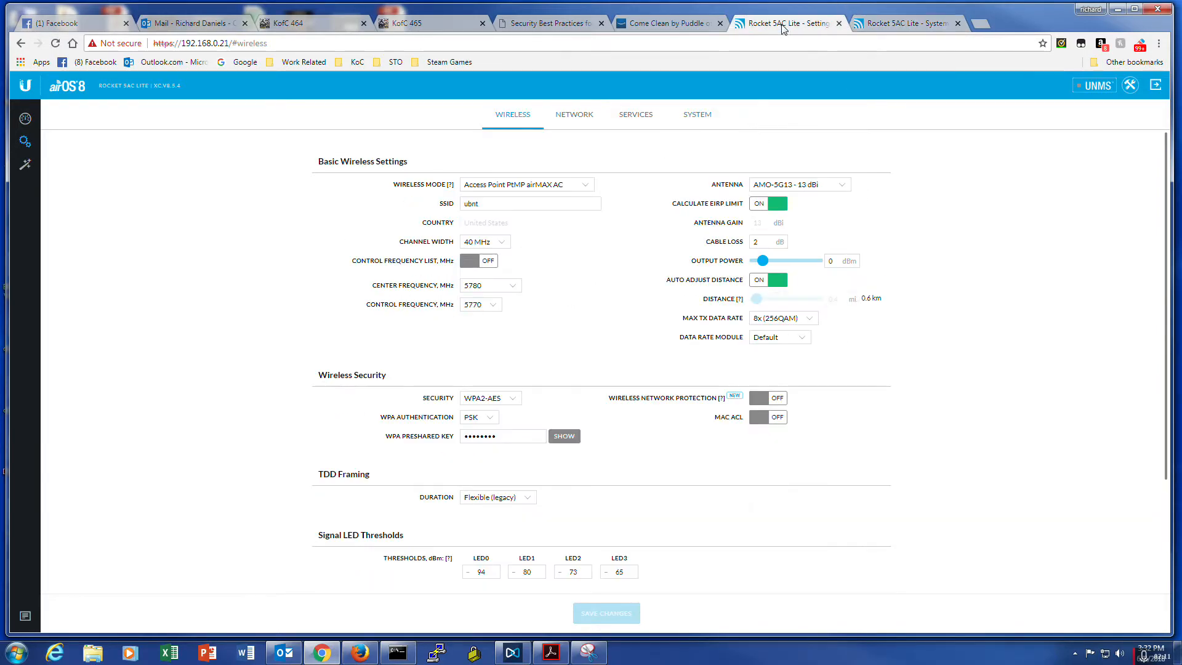
pyautogui.moveTo(607, 251)
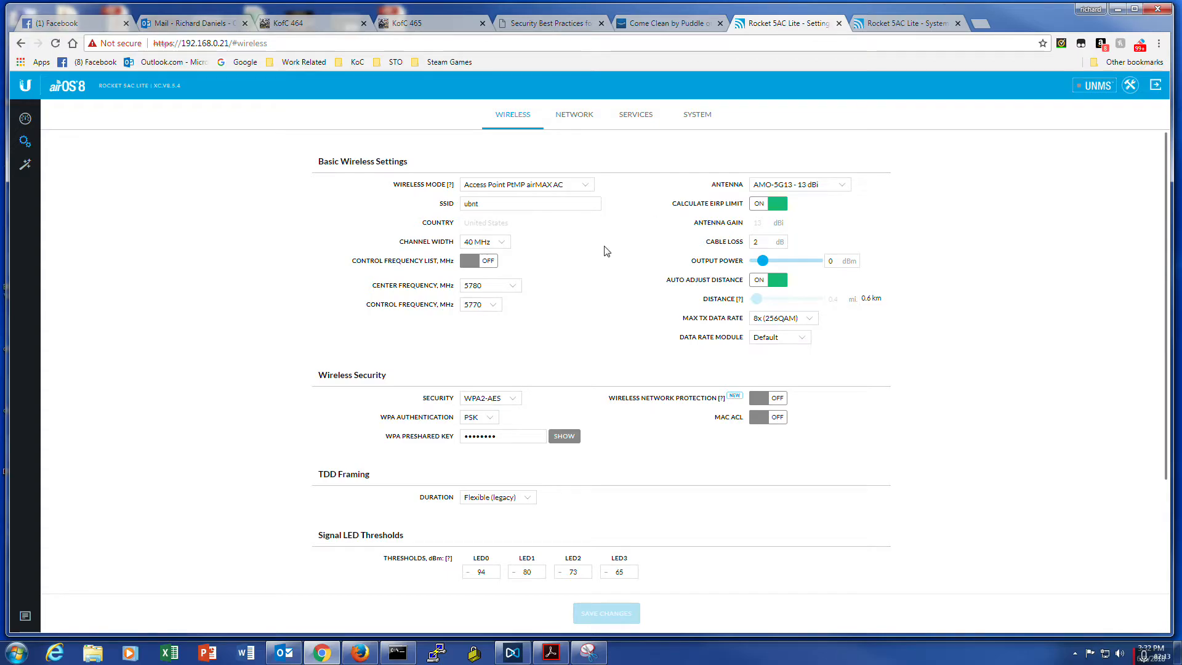
pyautogui.moveTo(680, 94)
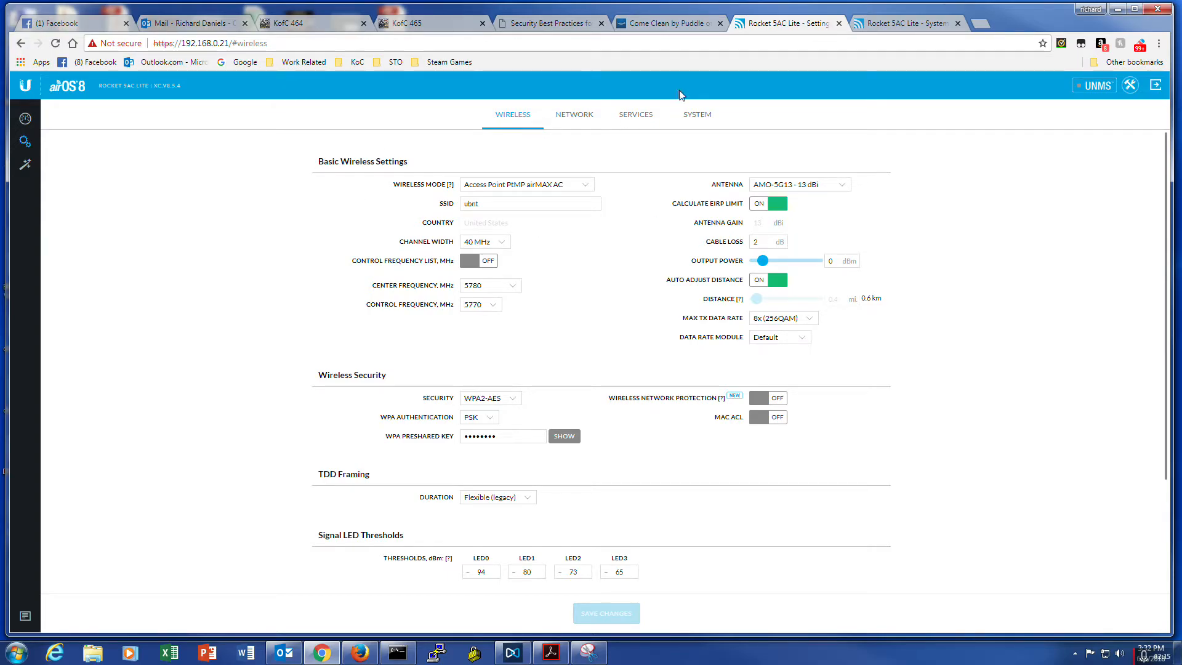
# Show the station's Wireless page: Station PtMP mode, AP MAC lock, auto channel width, WPA2-AES.
pyautogui.click(695, 113)
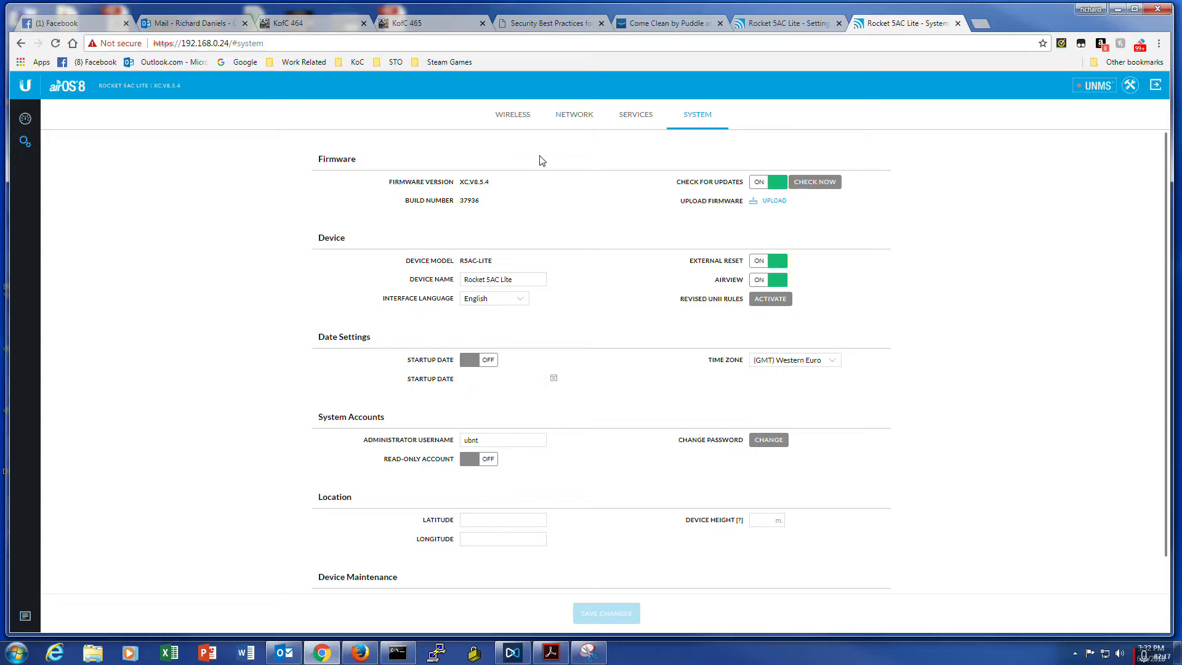
pyautogui.click(512, 114)
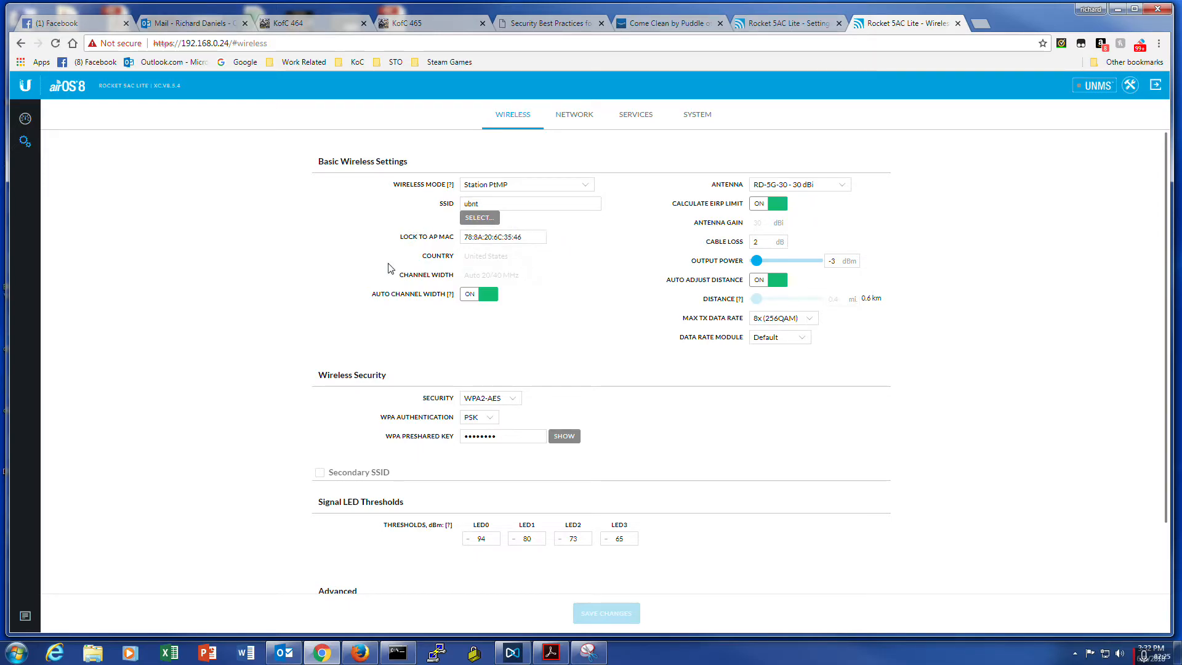
pyautogui.moveTo(528, 252)
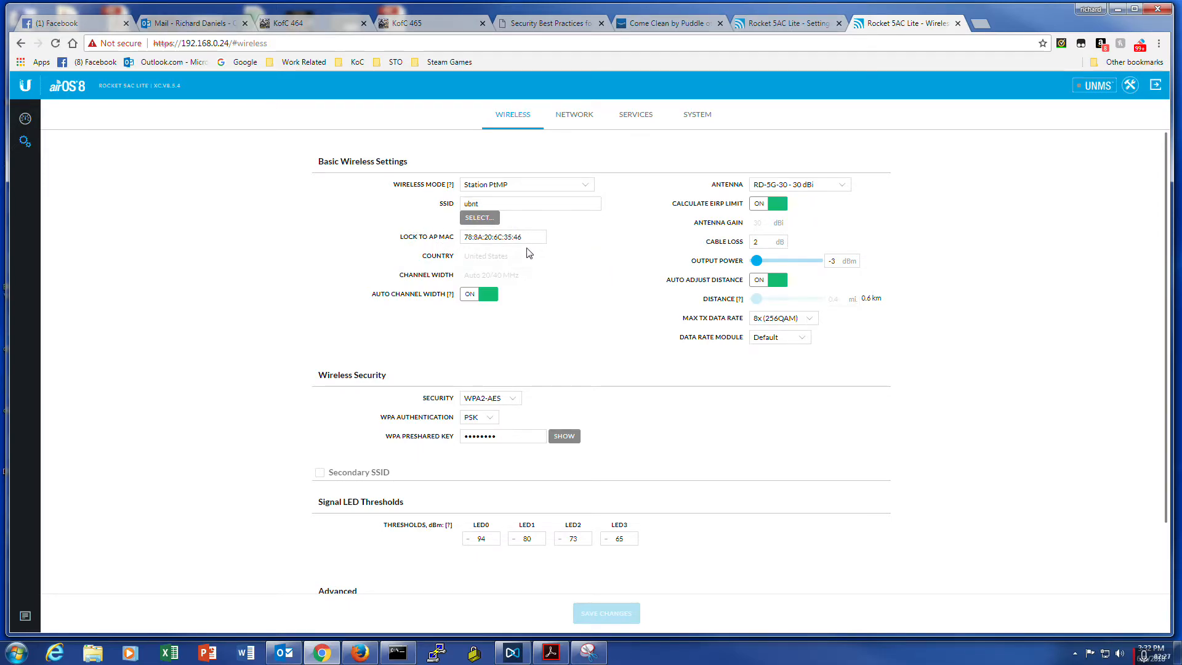
pyautogui.moveTo(394, 385)
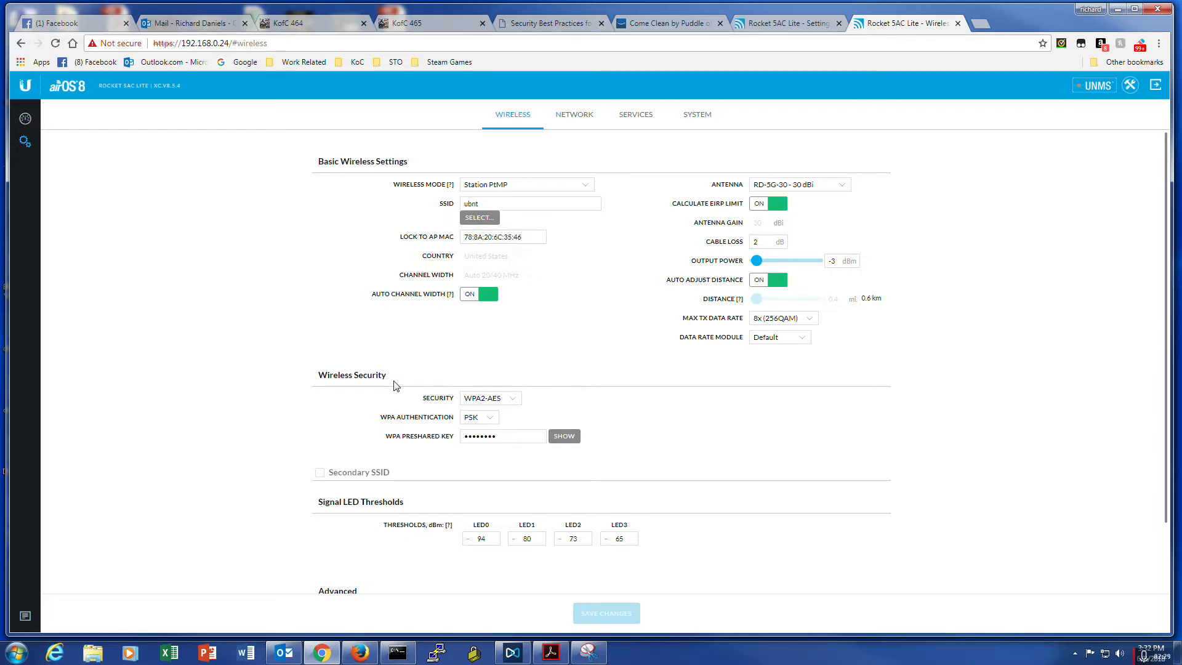
pyautogui.moveTo(426, 409)
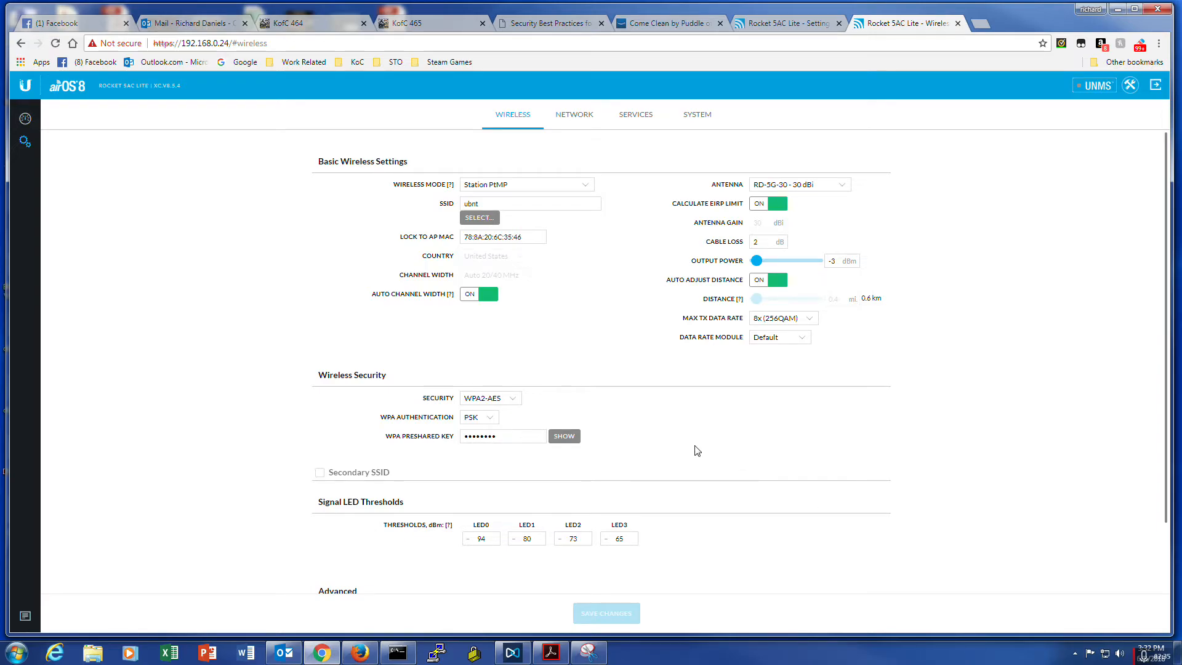
pyautogui.moveTo(598, 294)
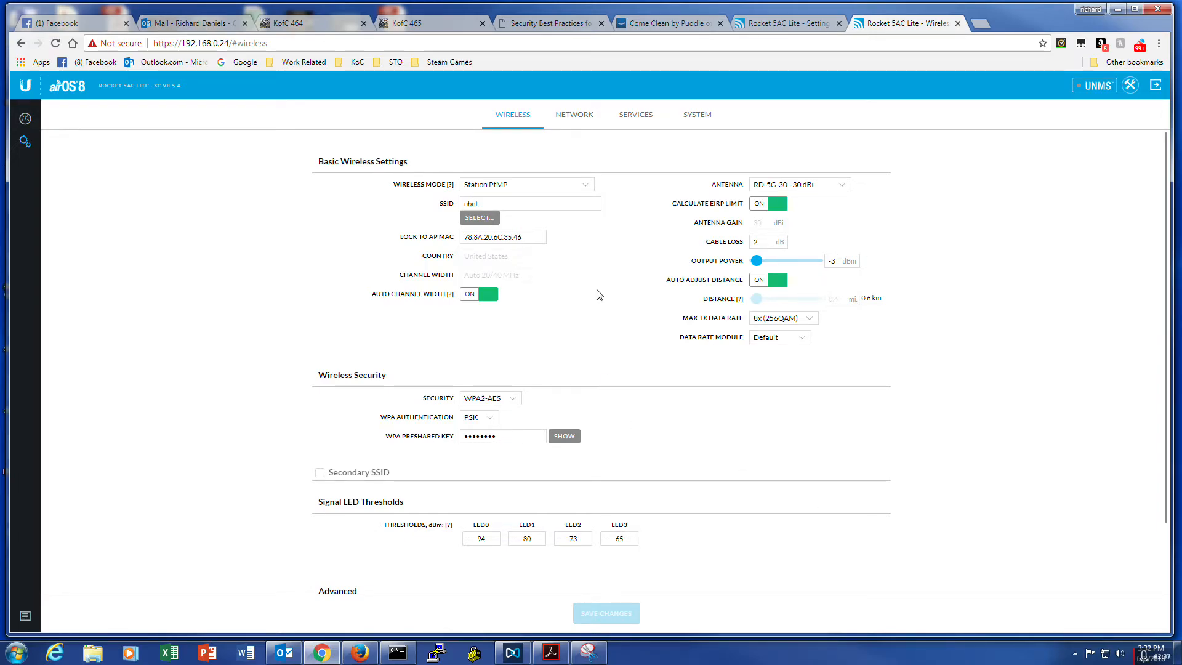
pyautogui.moveTo(608, 278)
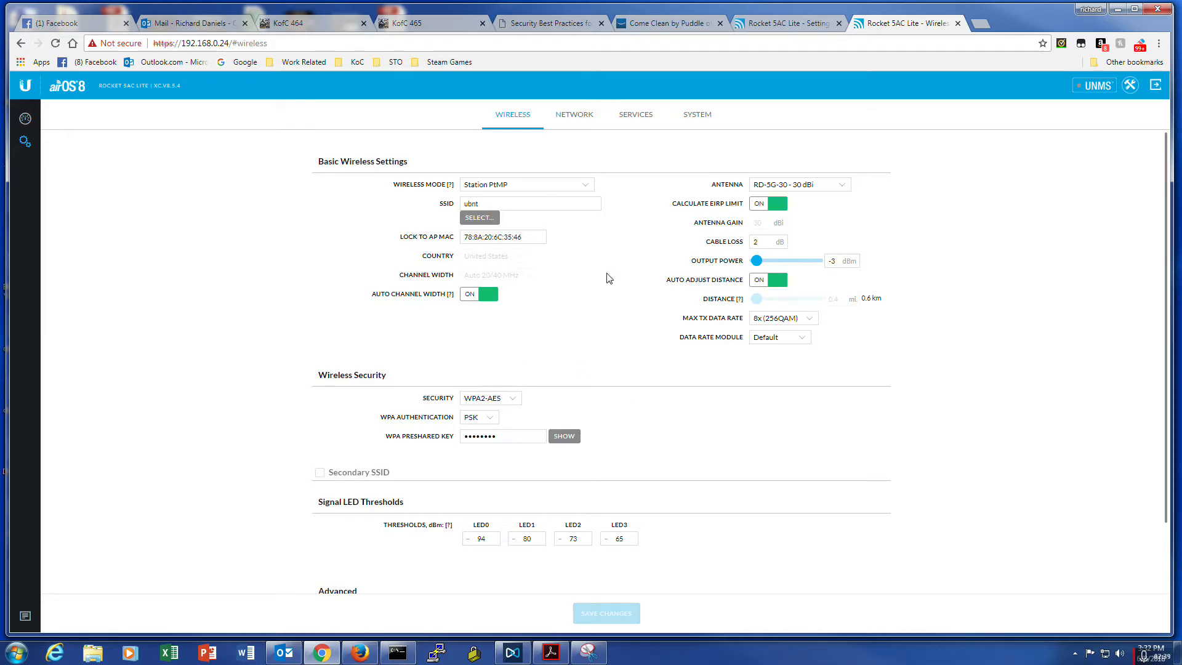
pyautogui.moveTo(569, 307)
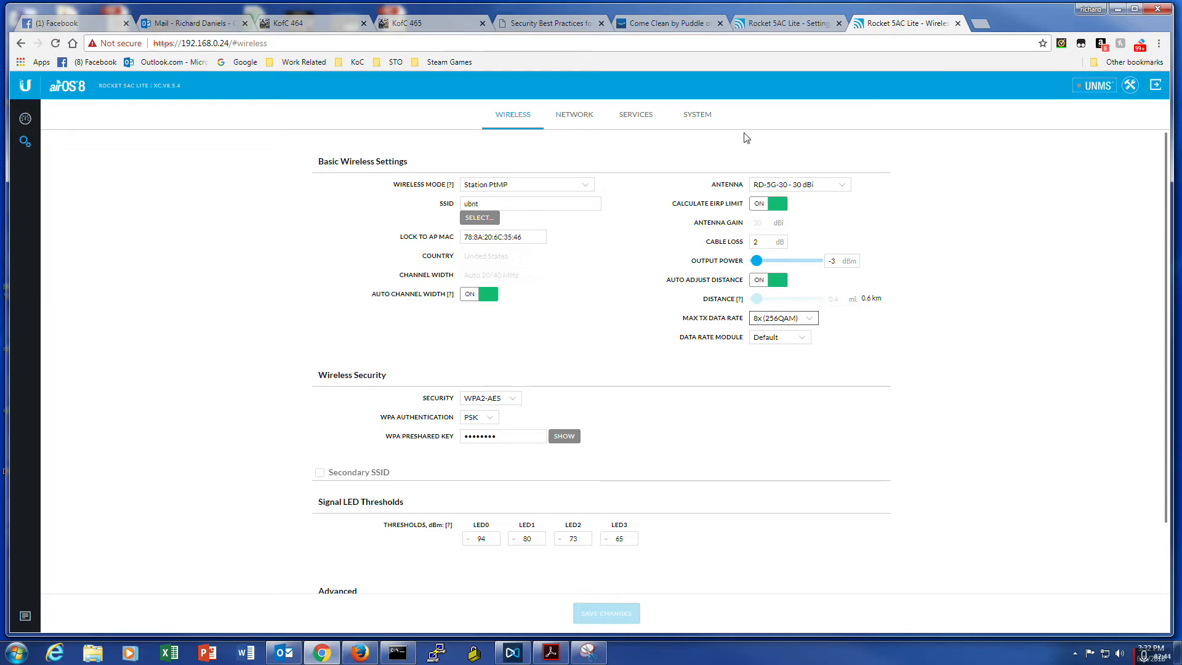
pyautogui.click(526, 184)
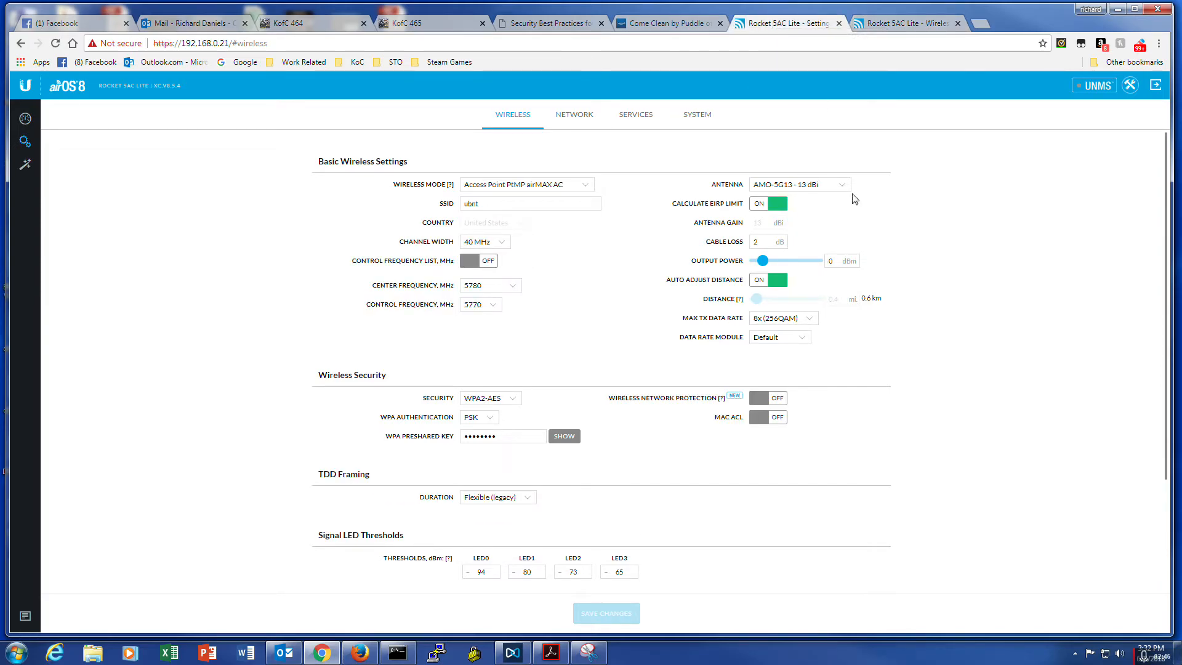
pyautogui.moveTo(579, 293)
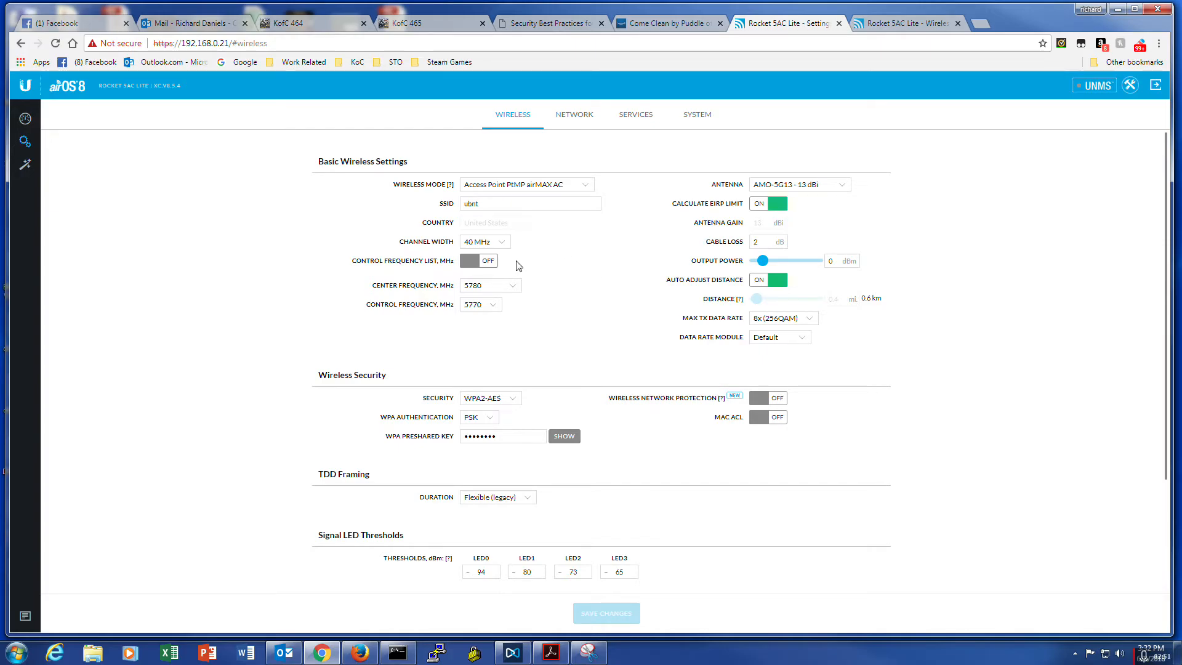
pyautogui.moveTo(532, 264)
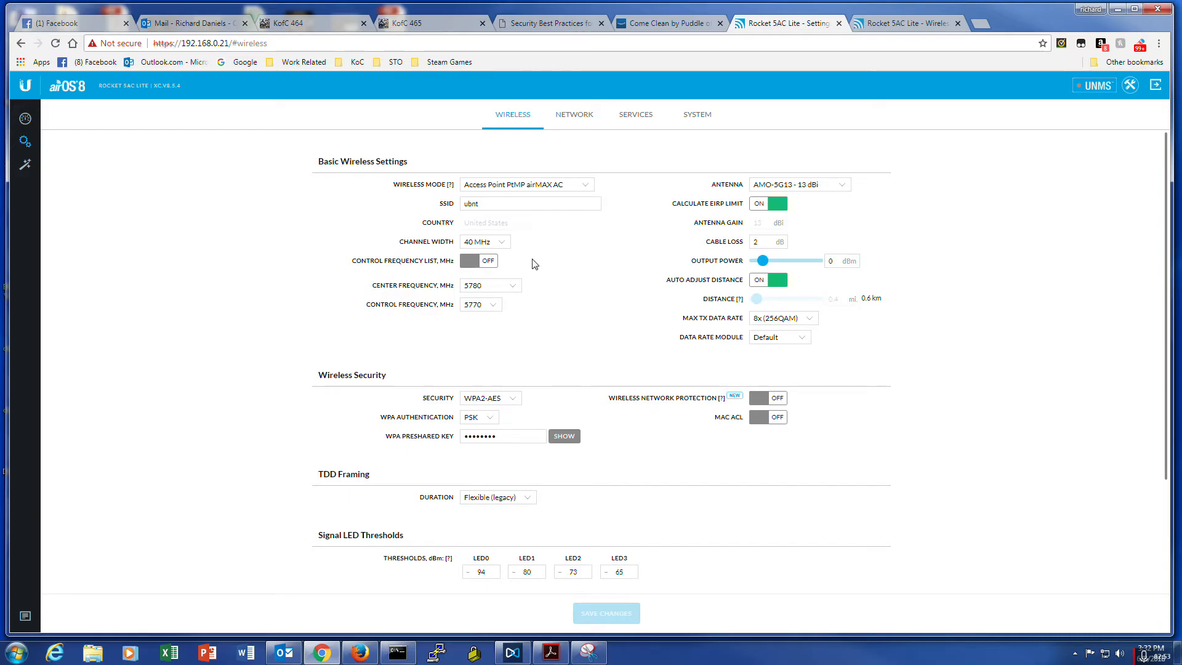
pyautogui.moveTo(553, 240)
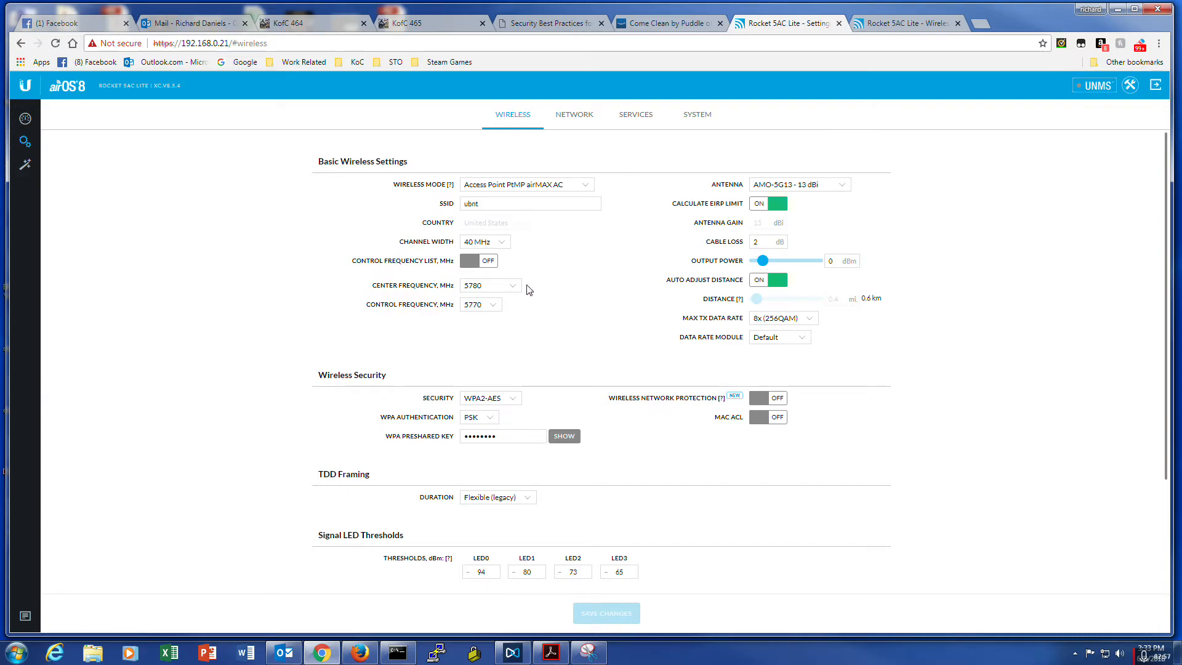
pyautogui.moveTo(538, 308)
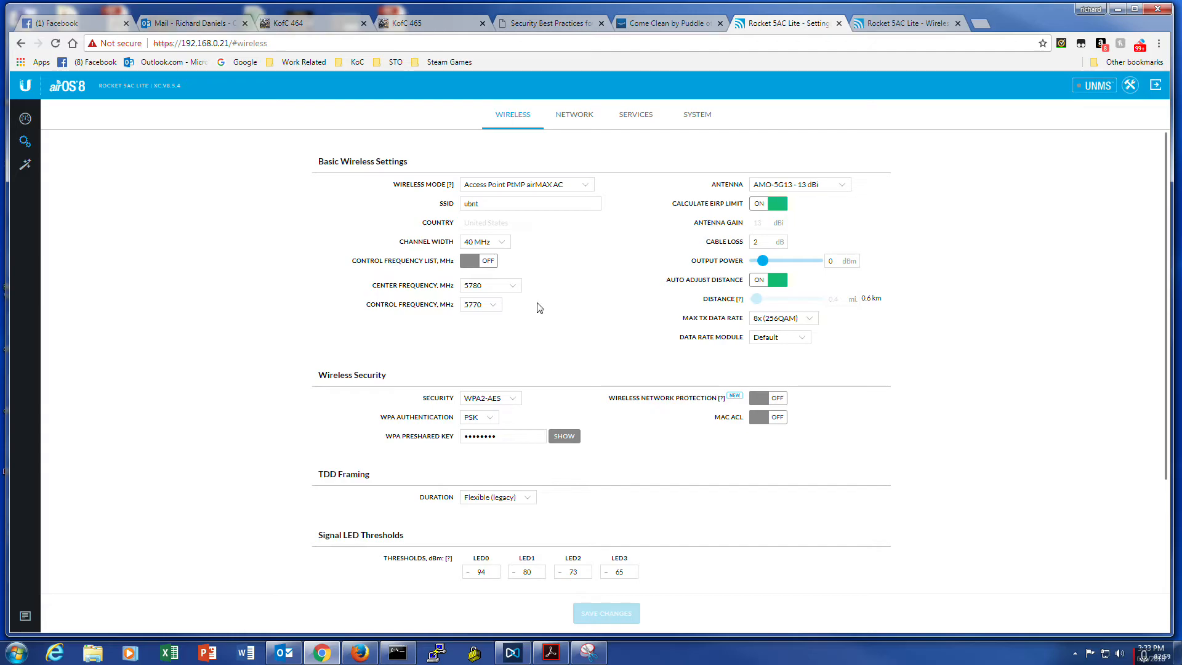
pyautogui.moveTo(529, 314)
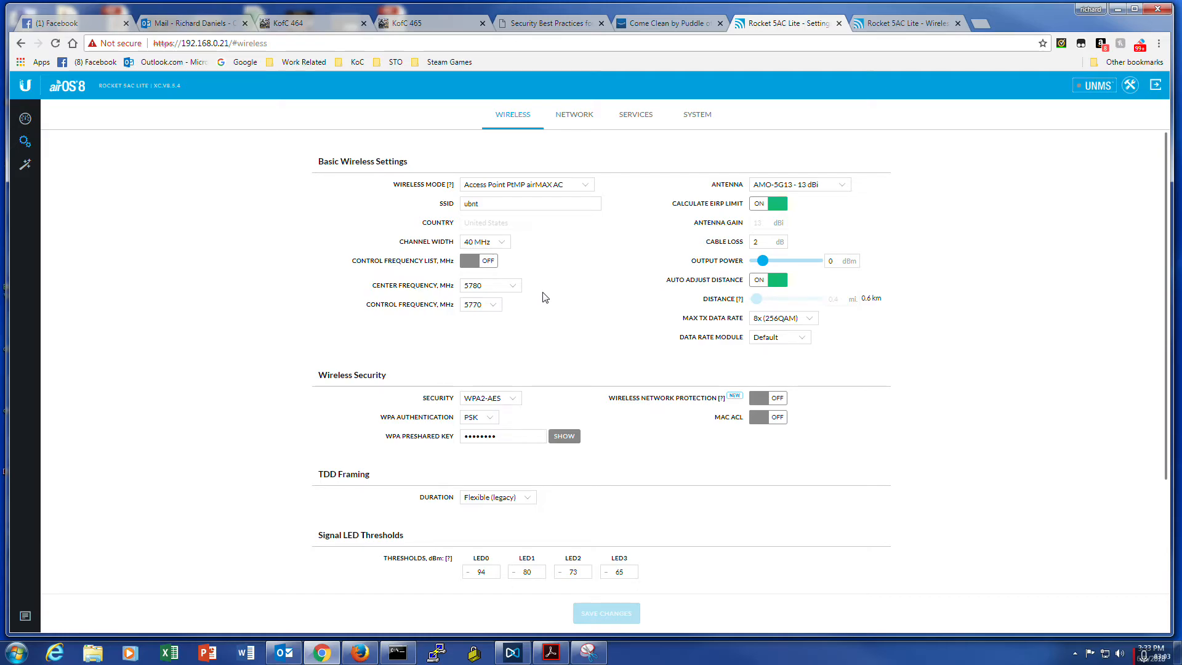
pyautogui.moveTo(601, 228)
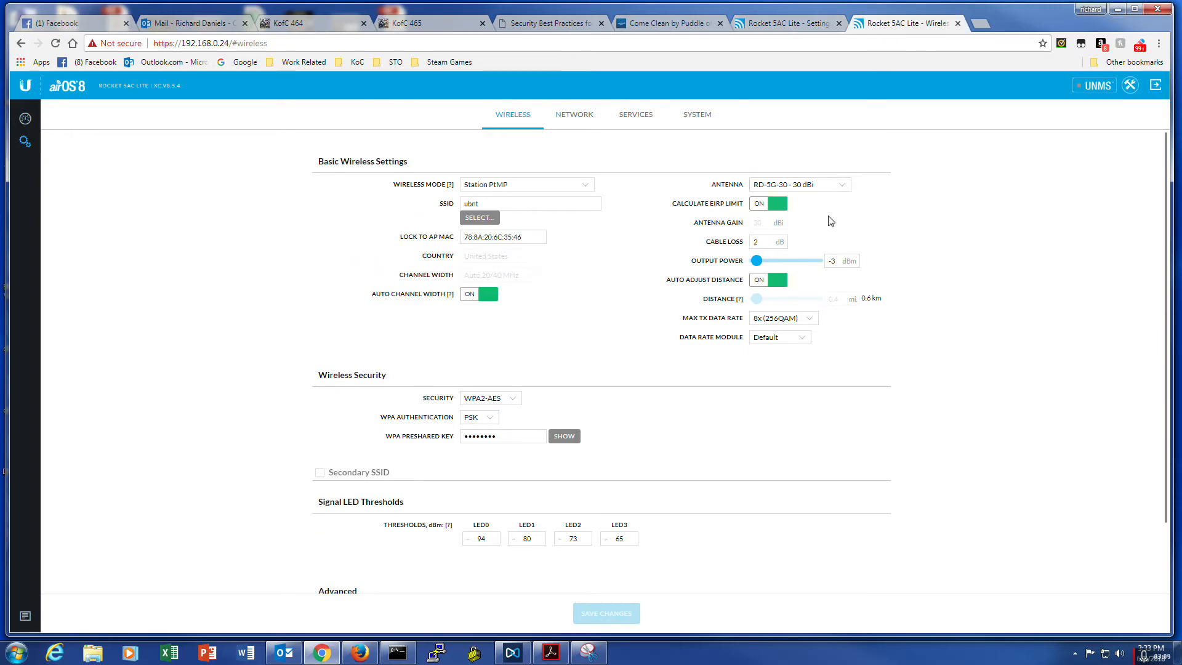
# Review the access point's Advanced wireless section, then show the station's Network settings in bridge mode with a static management IP.
pyautogui.click(526, 184)
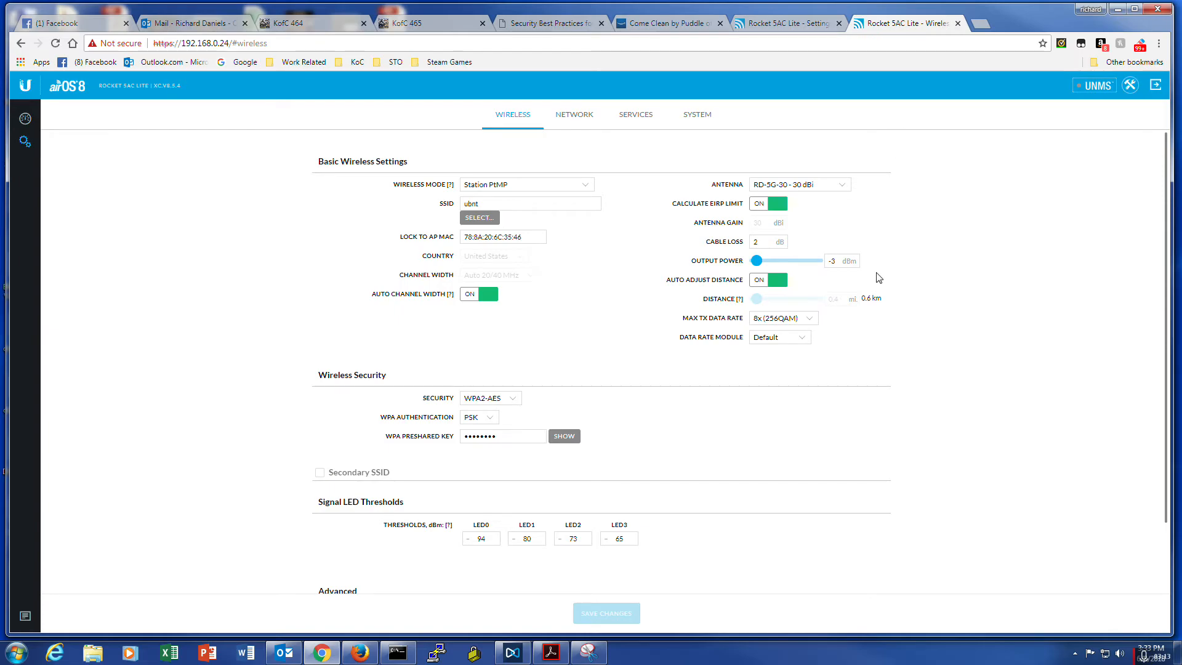
pyautogui.scroll(-3)
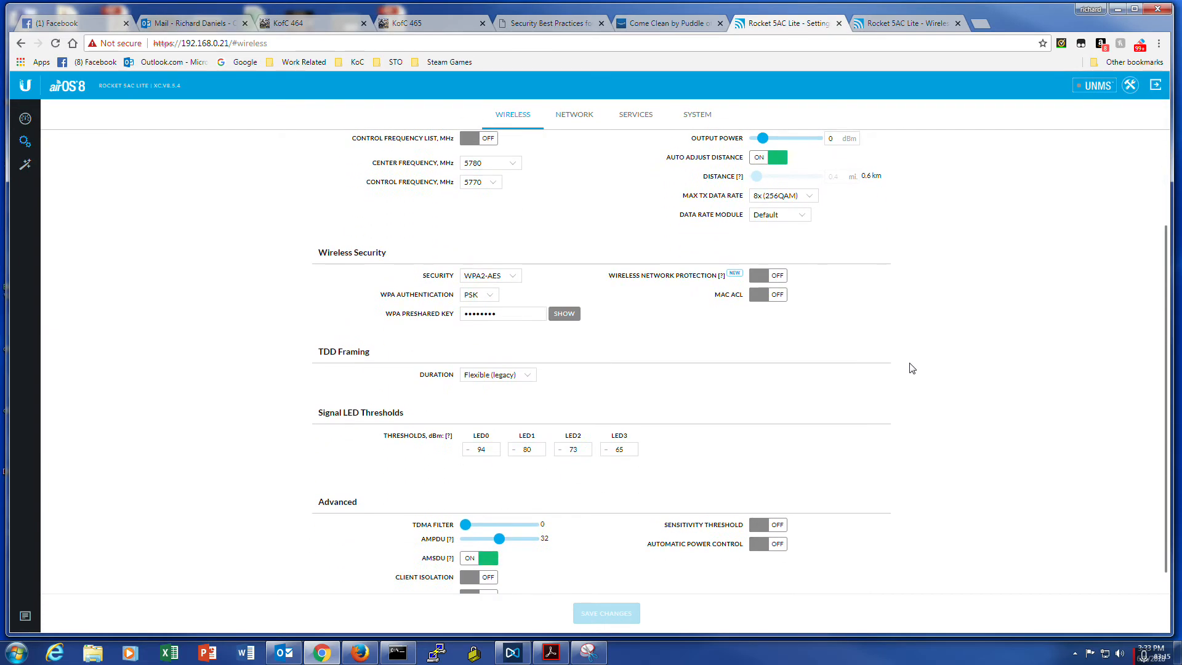
pyautogui.scroll(-3)
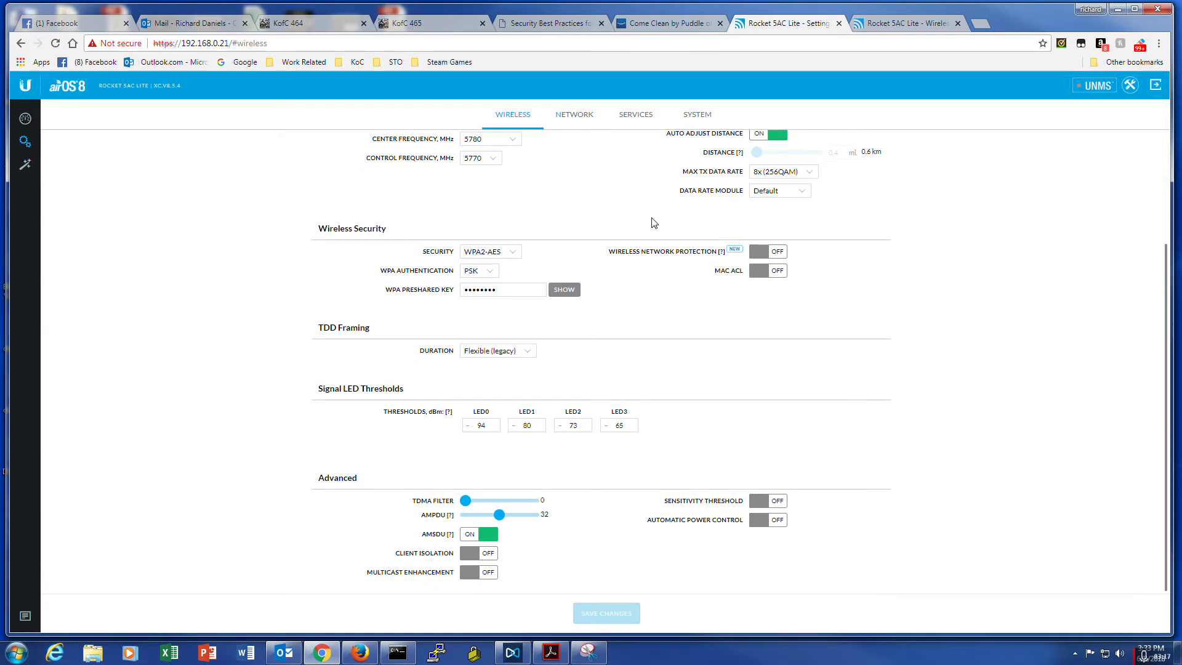
pyautogui.click(573, 114)
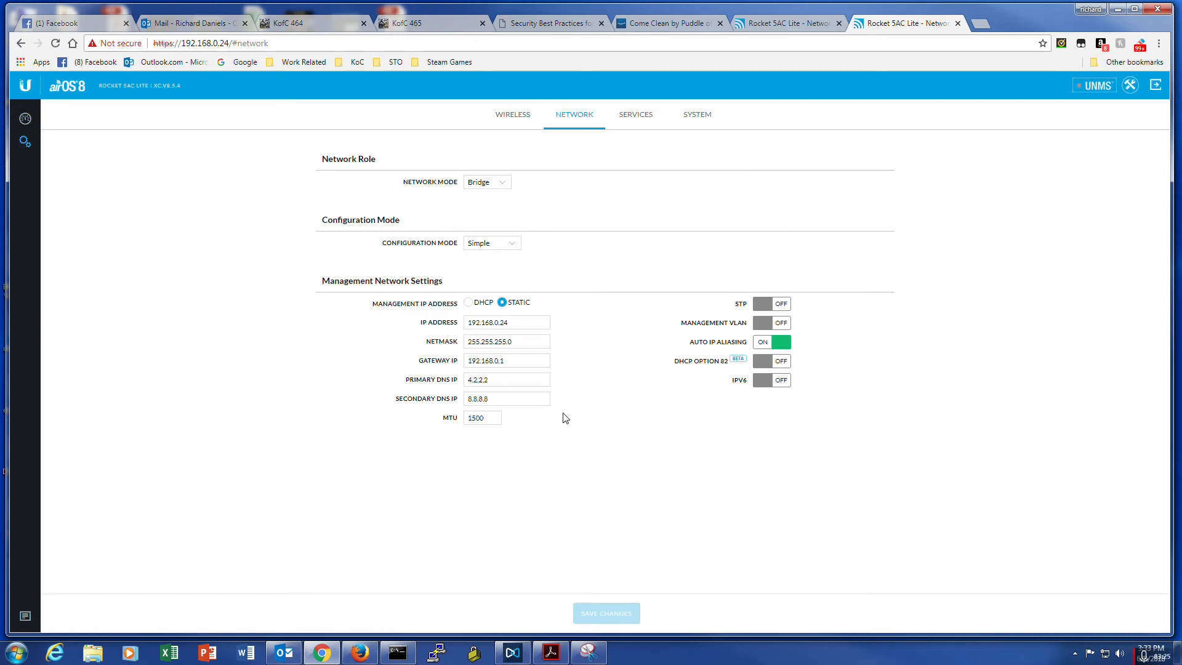
pyautogui.moveTo(581, 351)
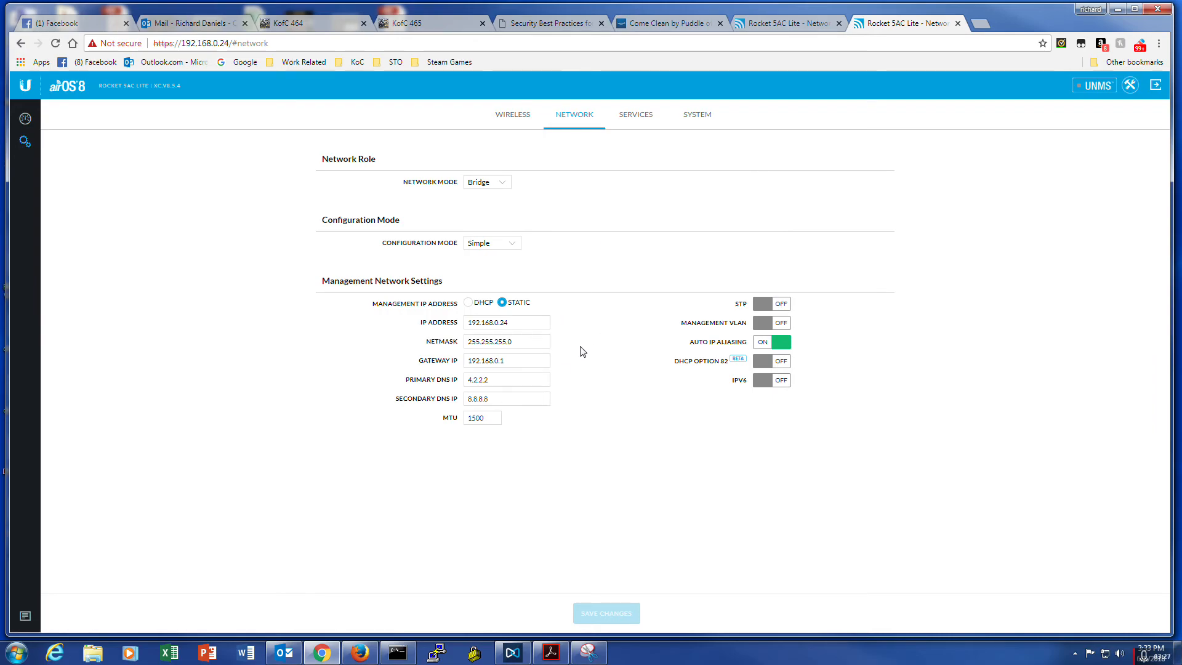
pyautogui.moveTo(609, 349)
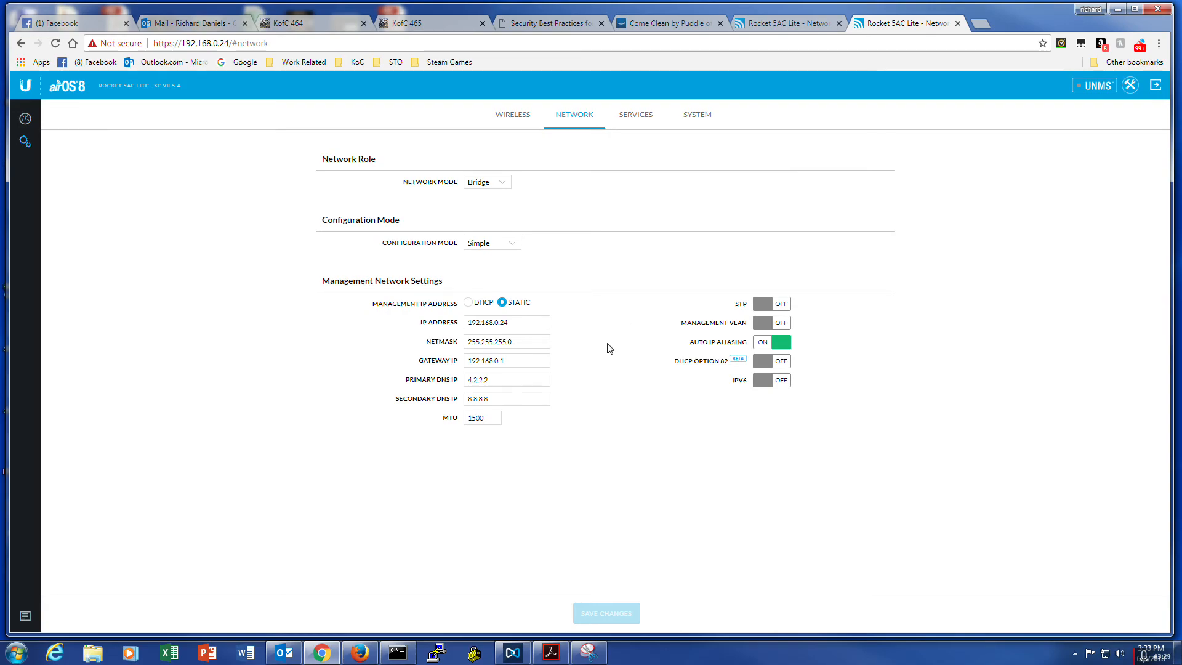
pyautogui.moveTo(644, 317)
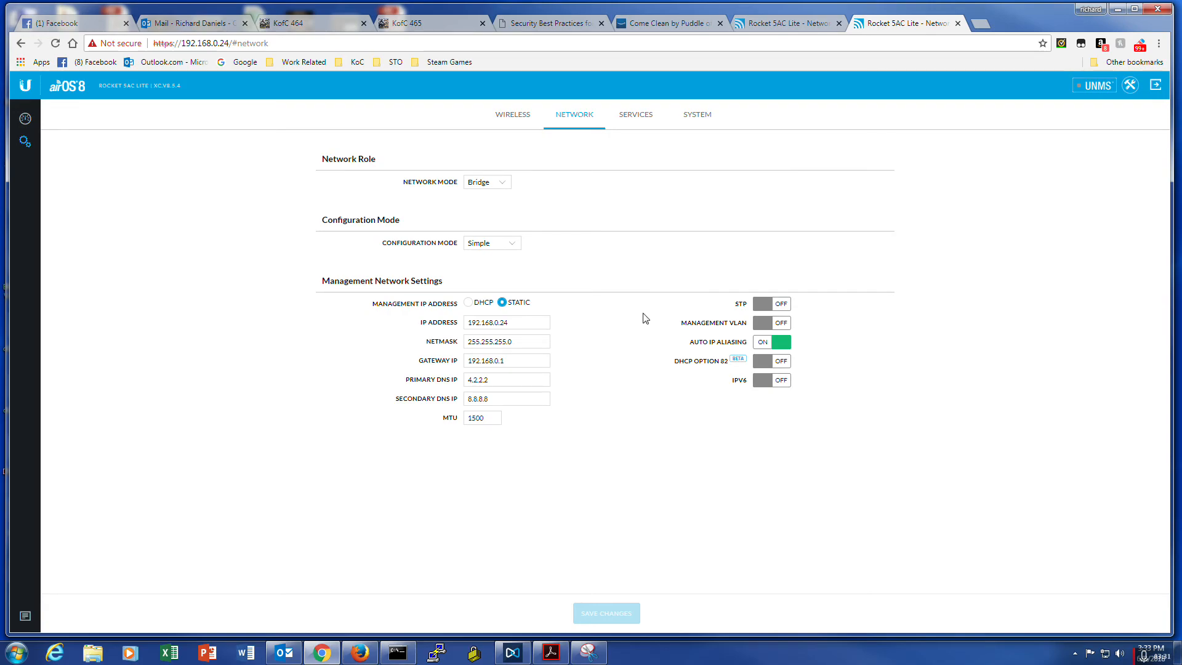
pyautogui.moveTo(529, 121)
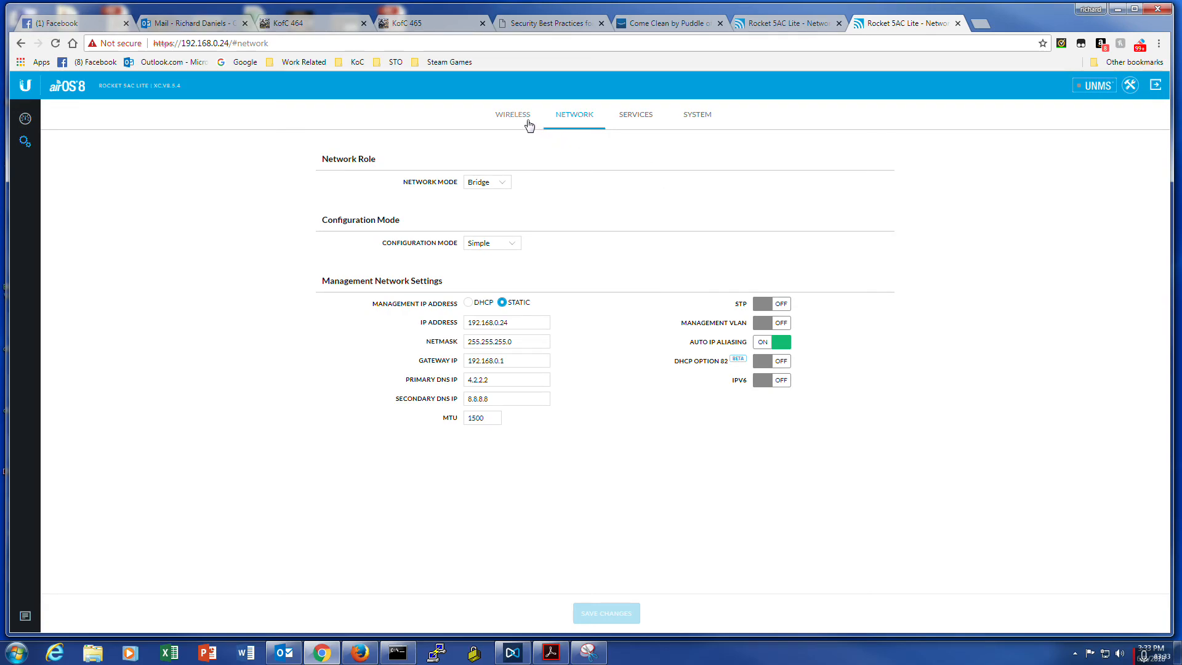
pyautogui.moveTo(516, 121)
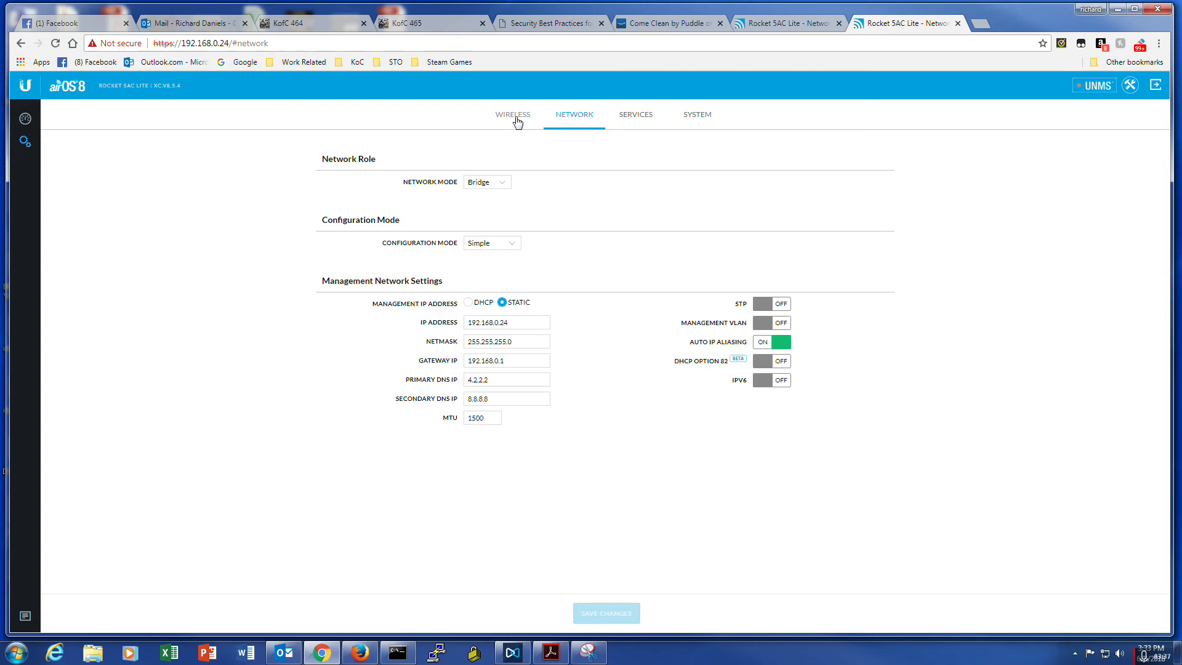
pyautogui.moveTo(592, 331)
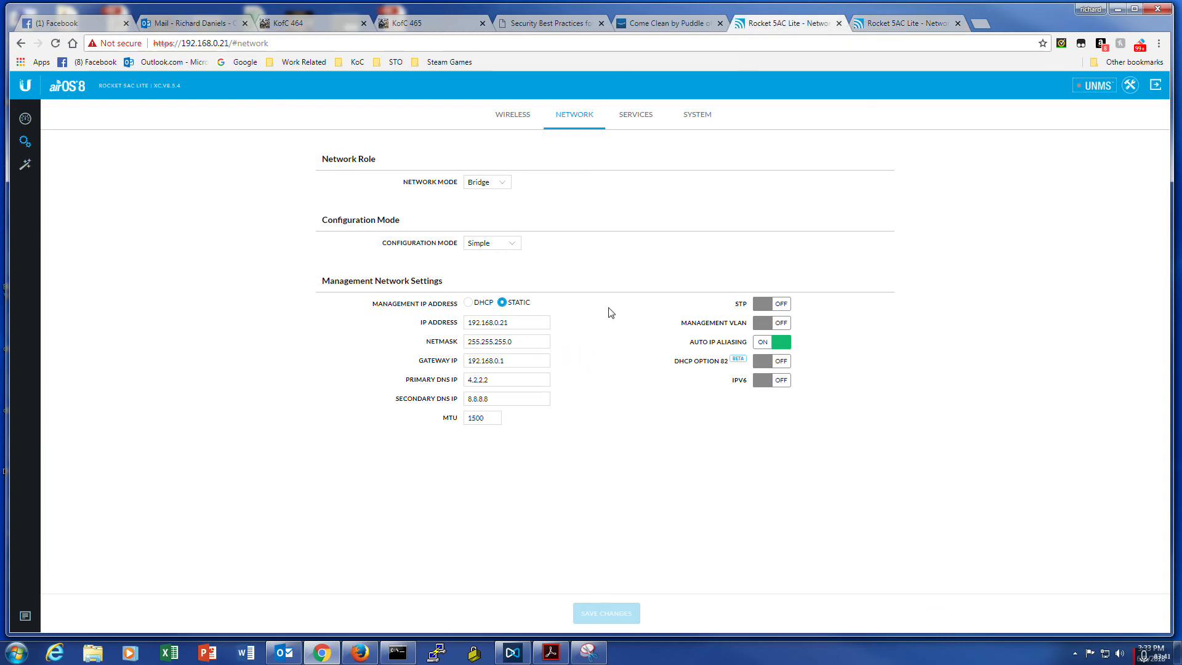
pyautogui.moveTo(596, 322)
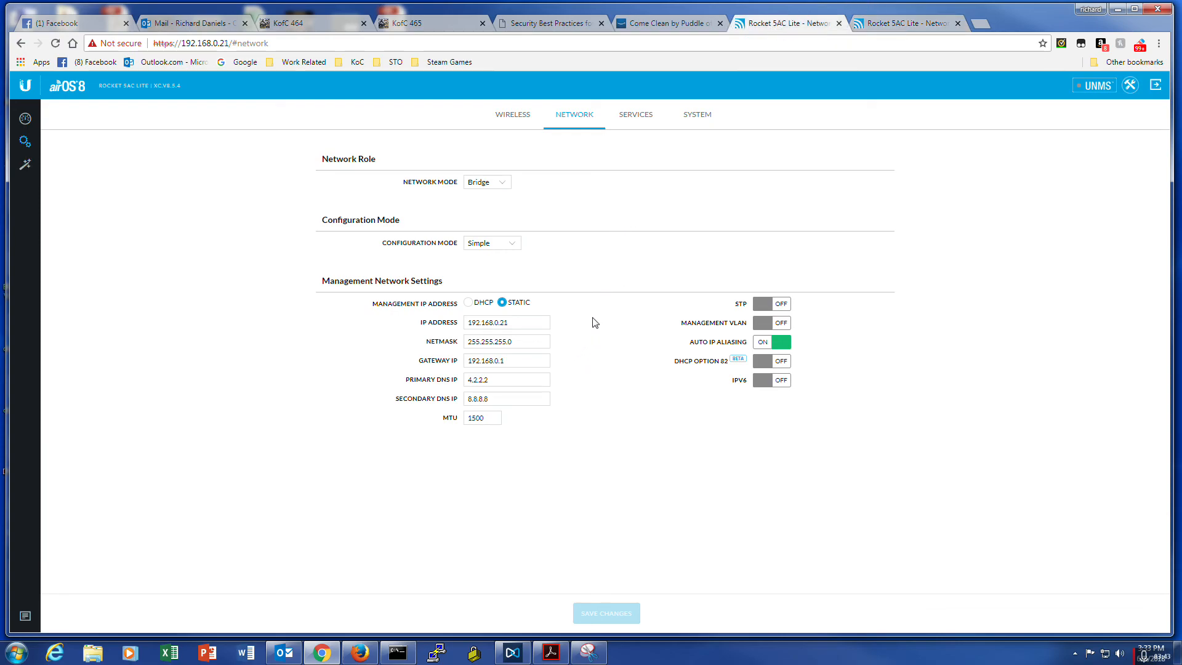